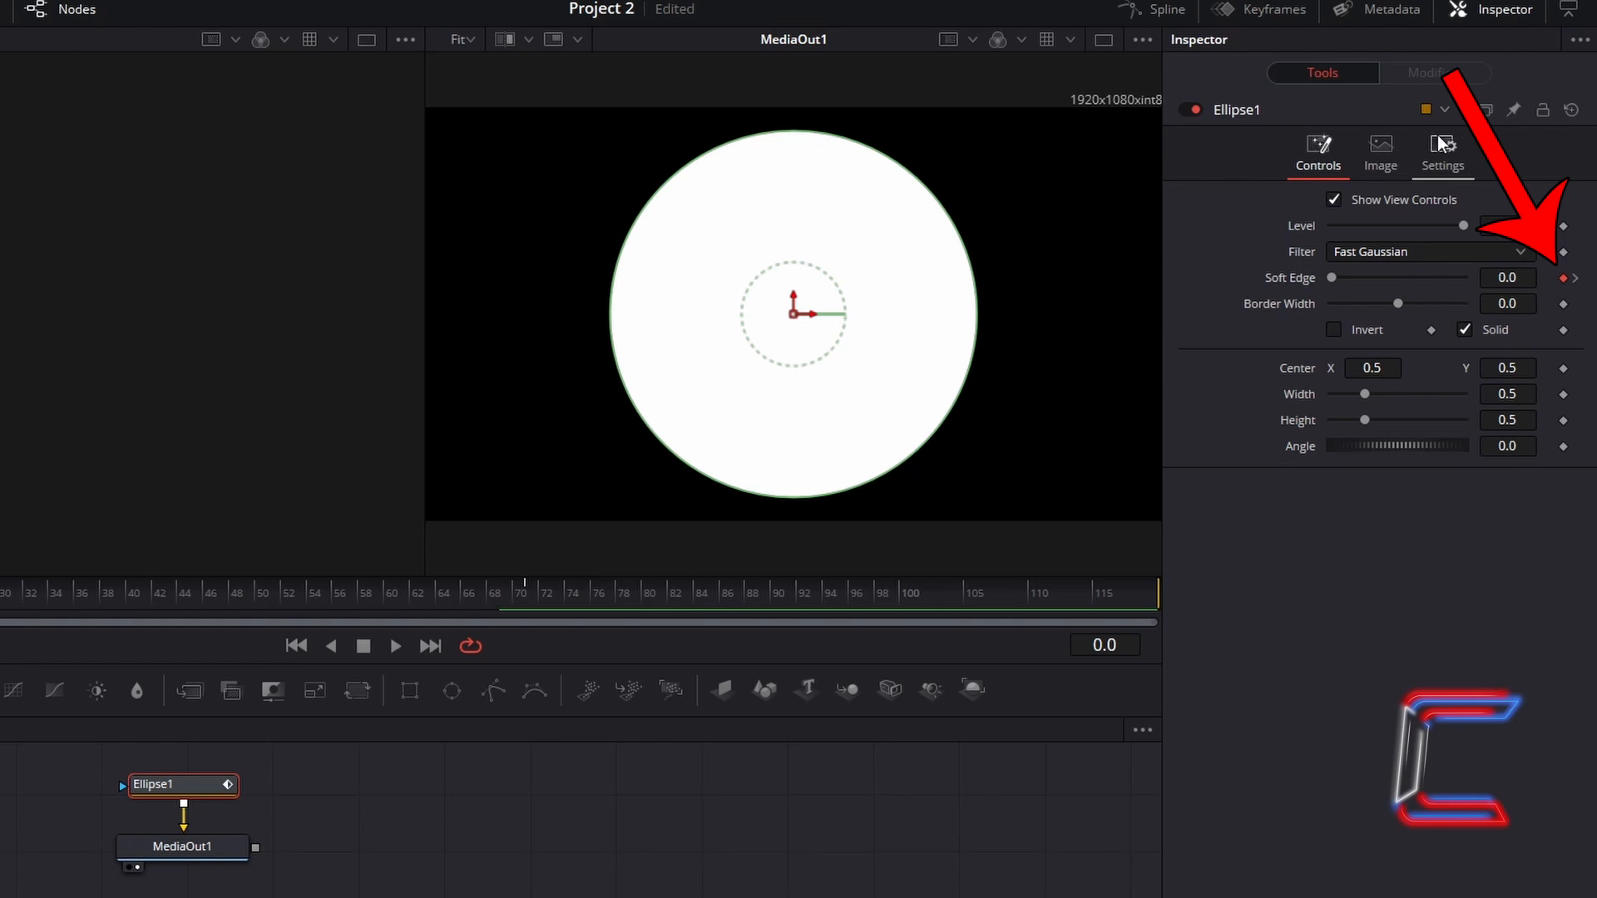
- Switch from the Fusion page back to the Edit page timeline
left_click(698, 885)
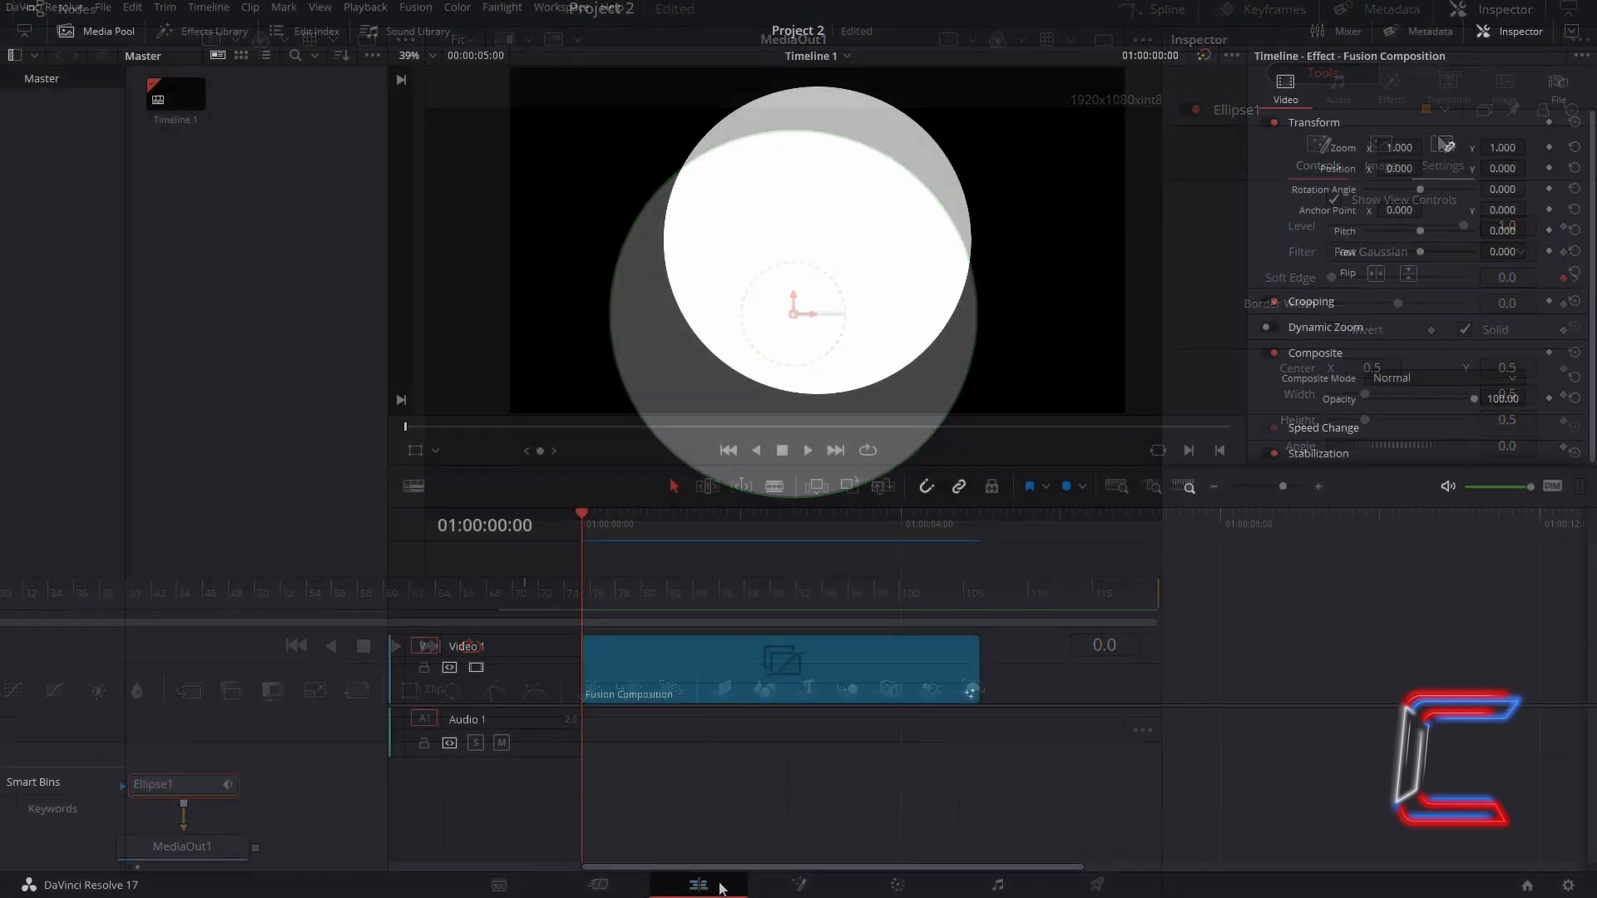
- Reopen the Fusion Composition clip in the Fusion page from its context menu
left_click(698, 885)
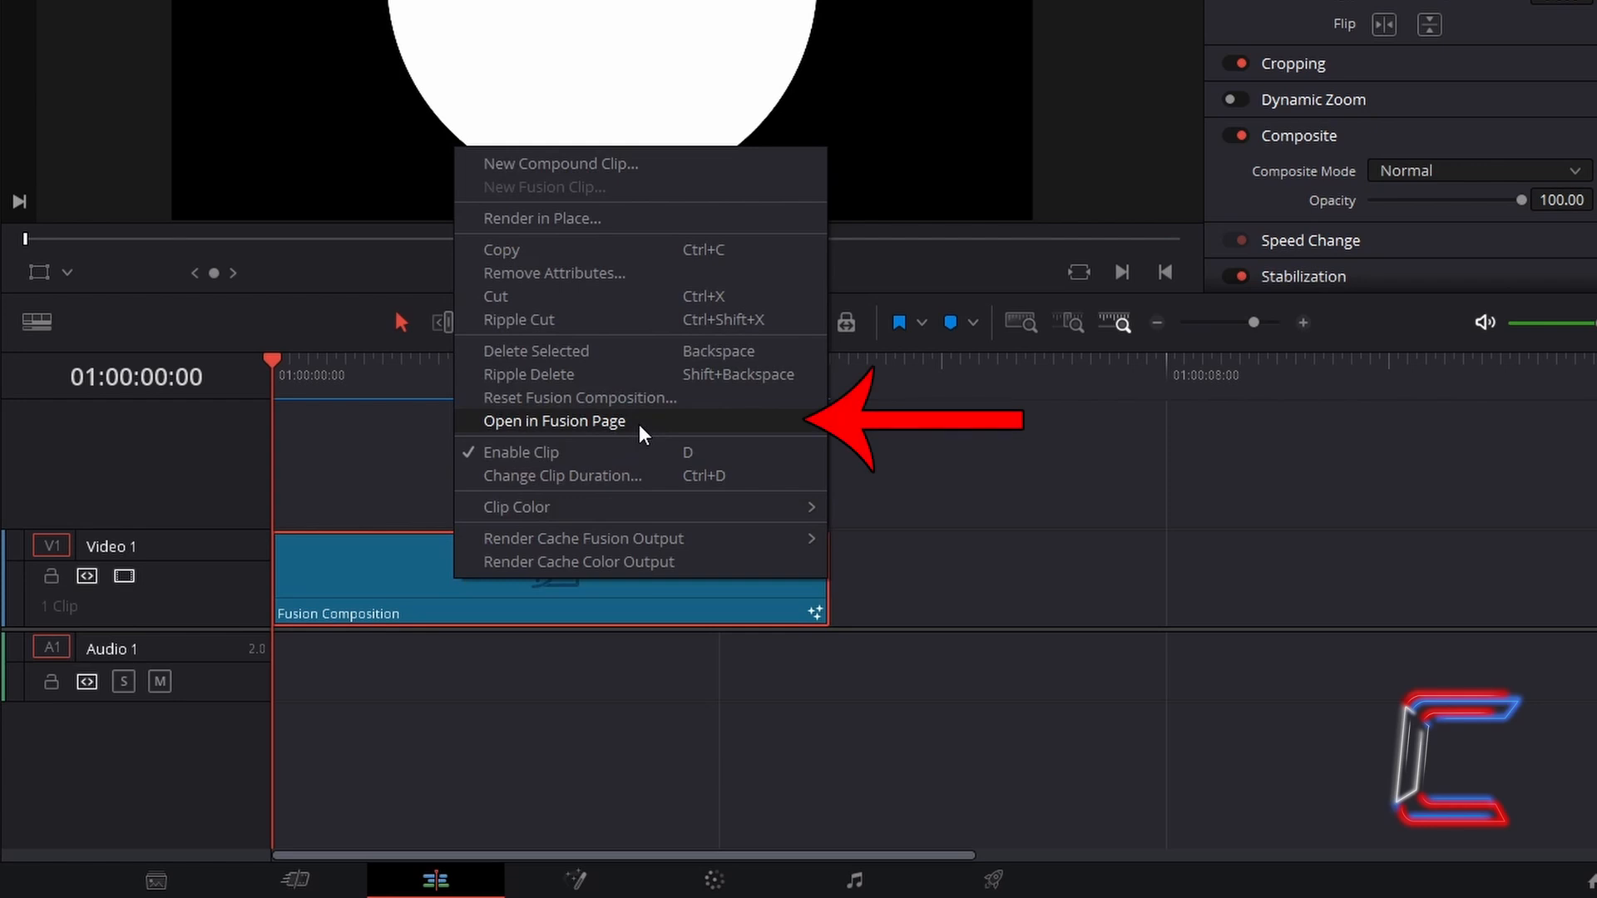
left_click(553, 421)
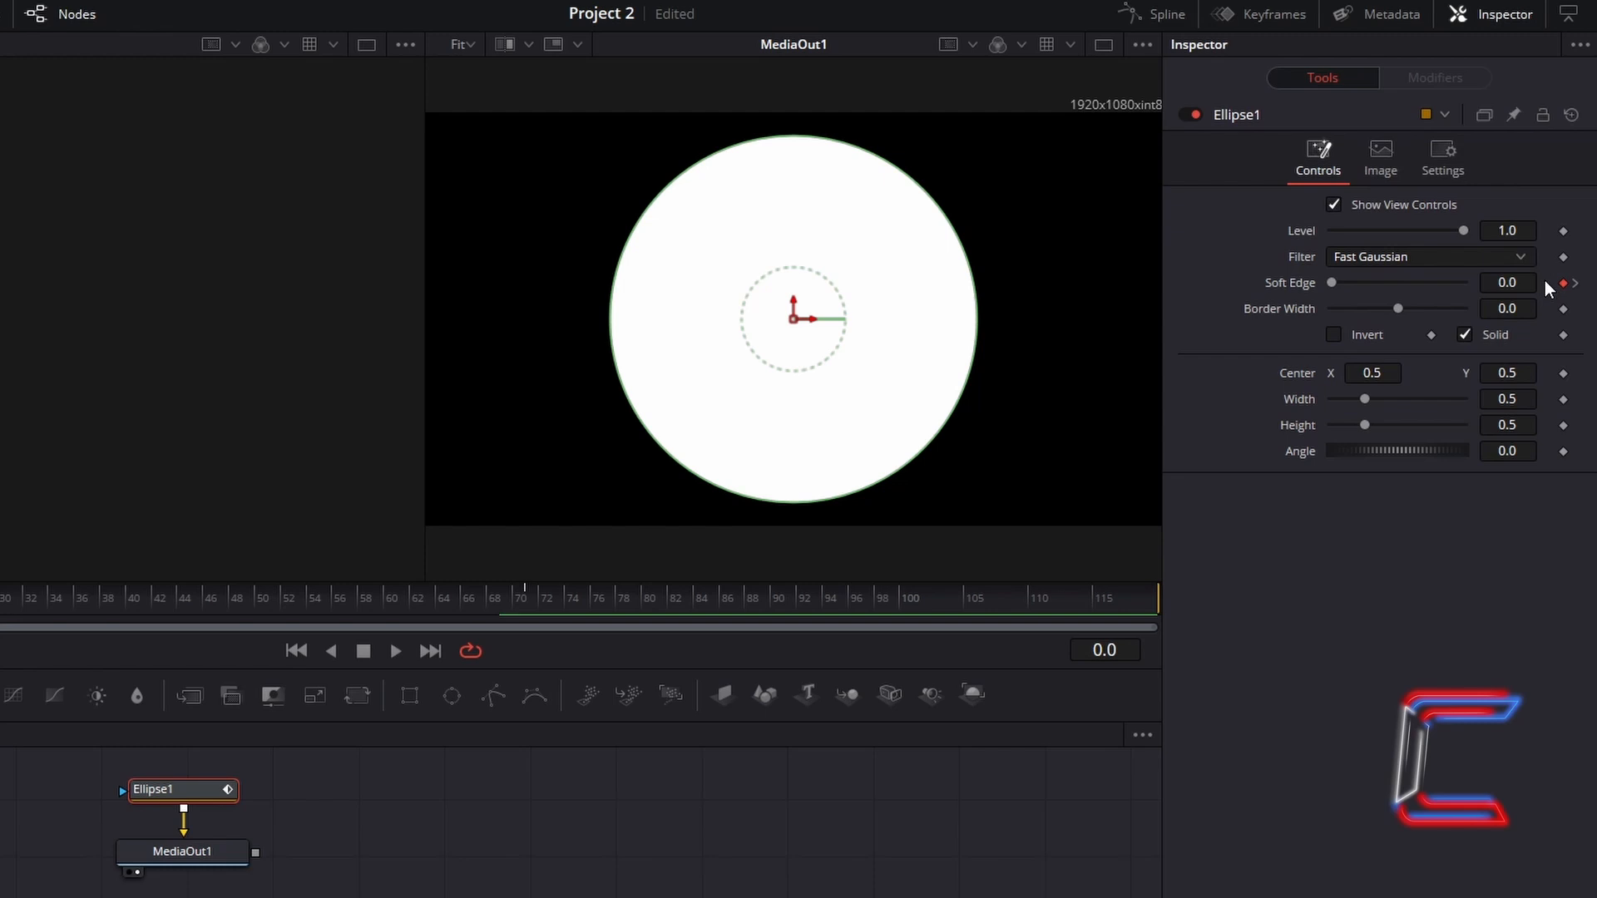
mouse_move(1551, 295)
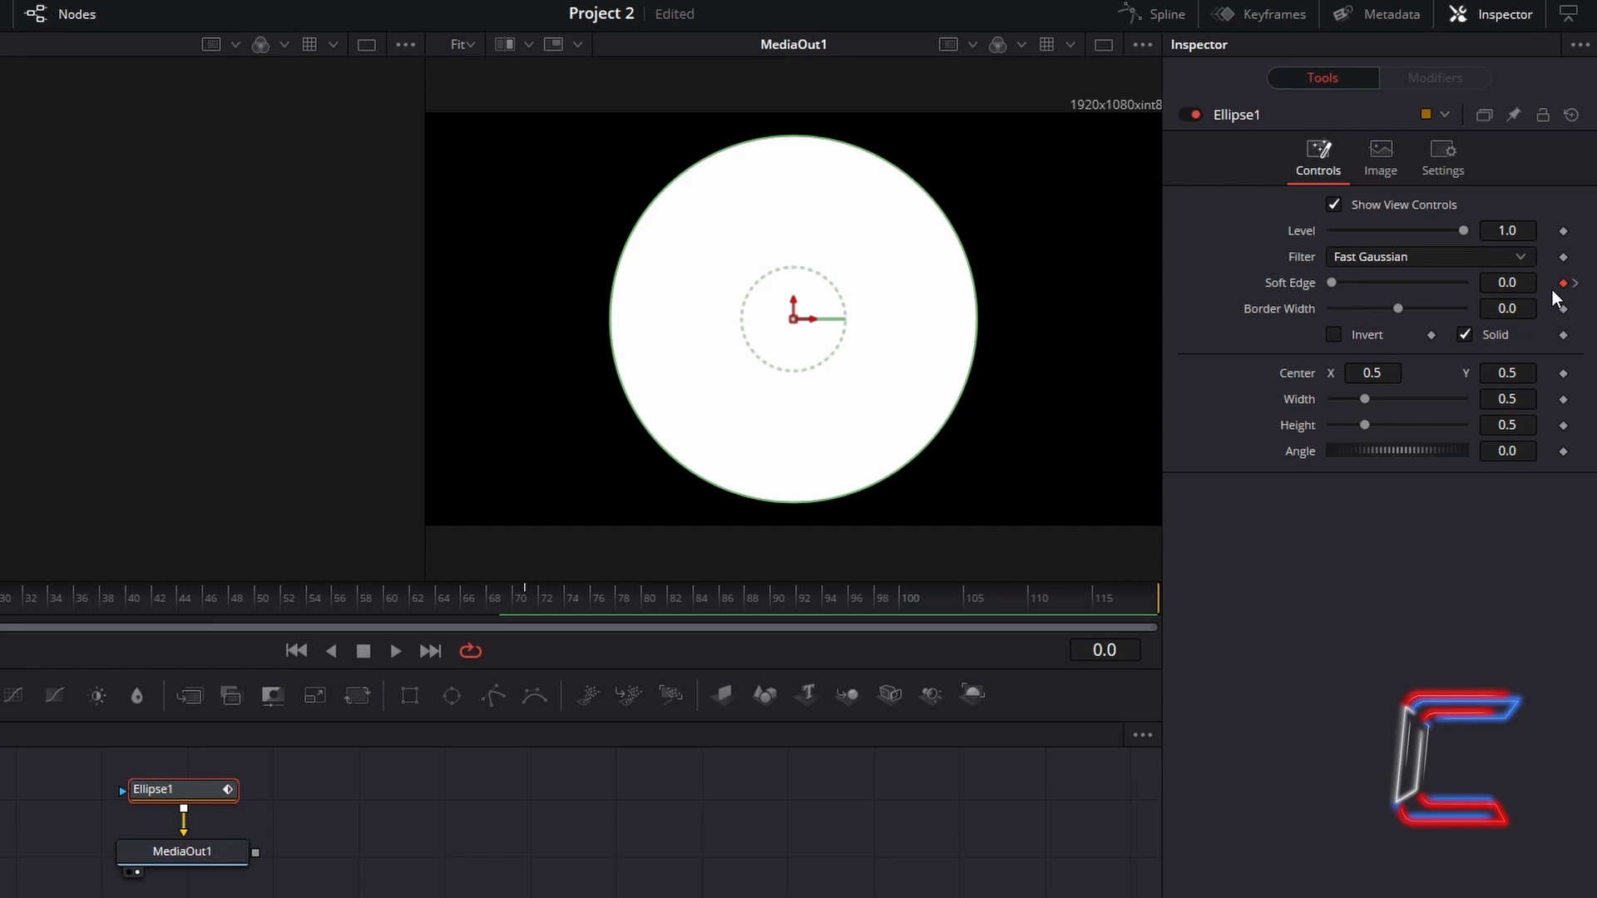
mouse_move(710, 522)
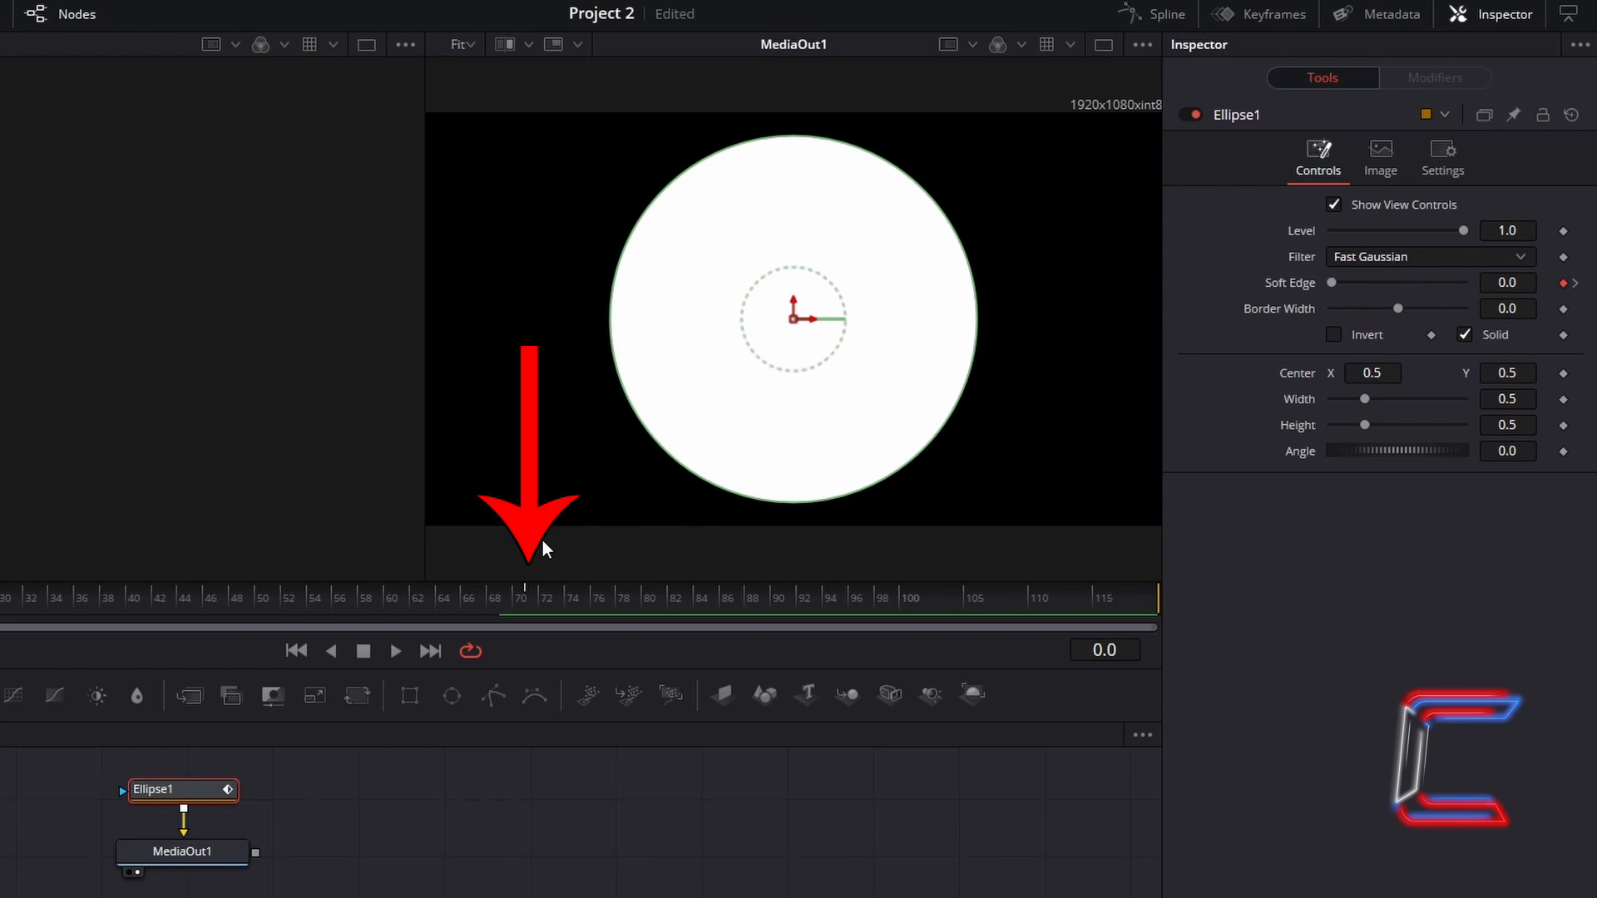
mouse_move(547, 577)
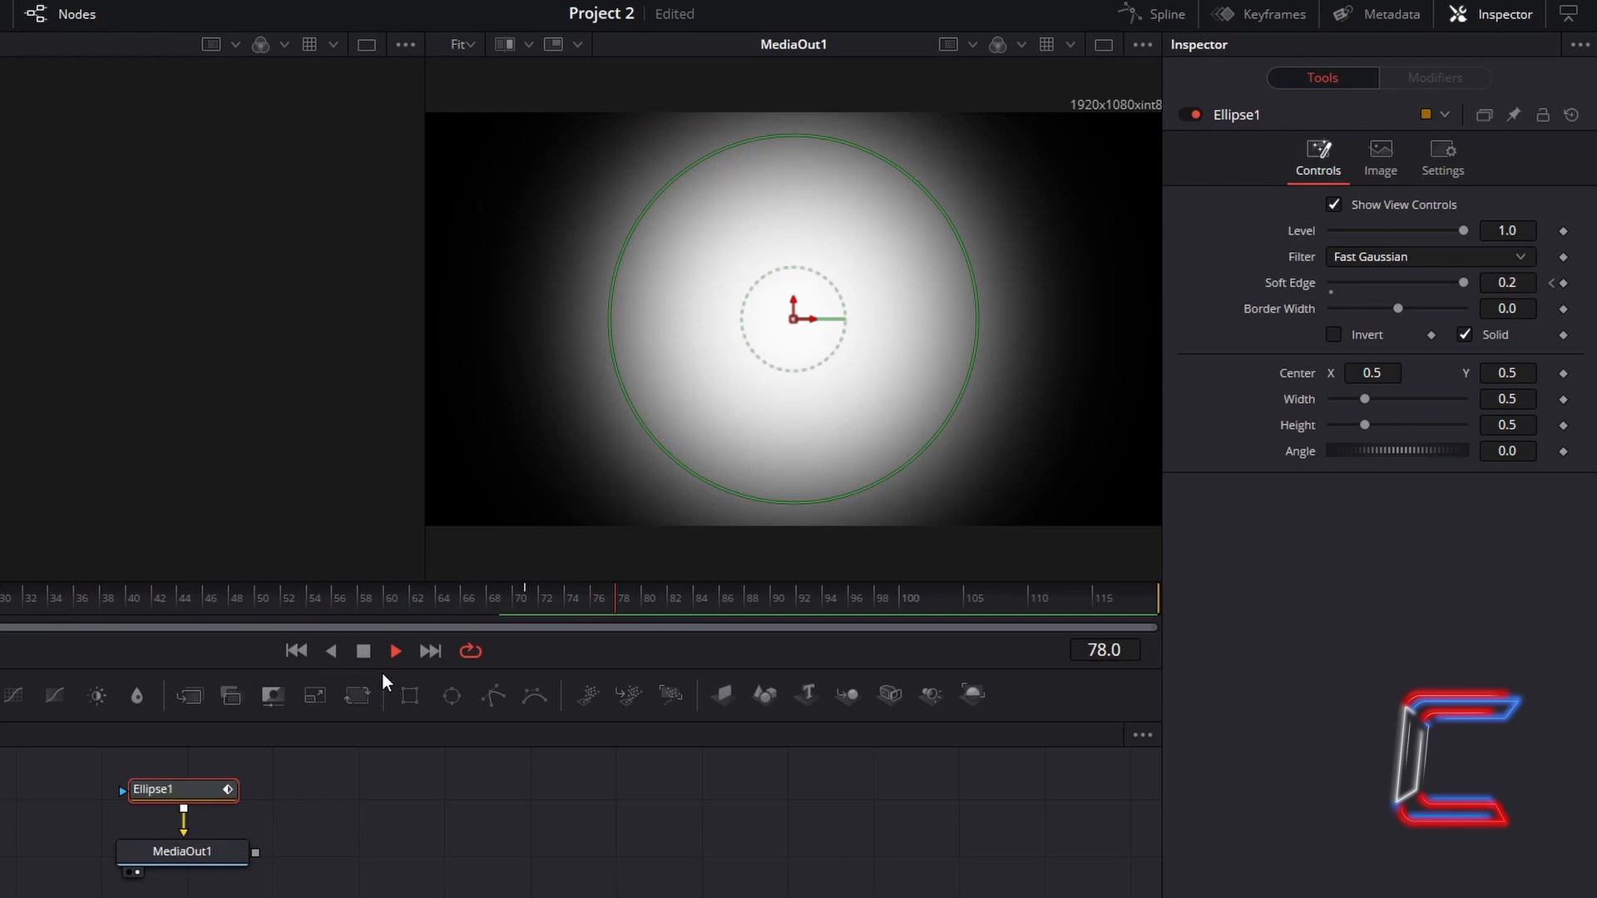
left_click(364, 650)
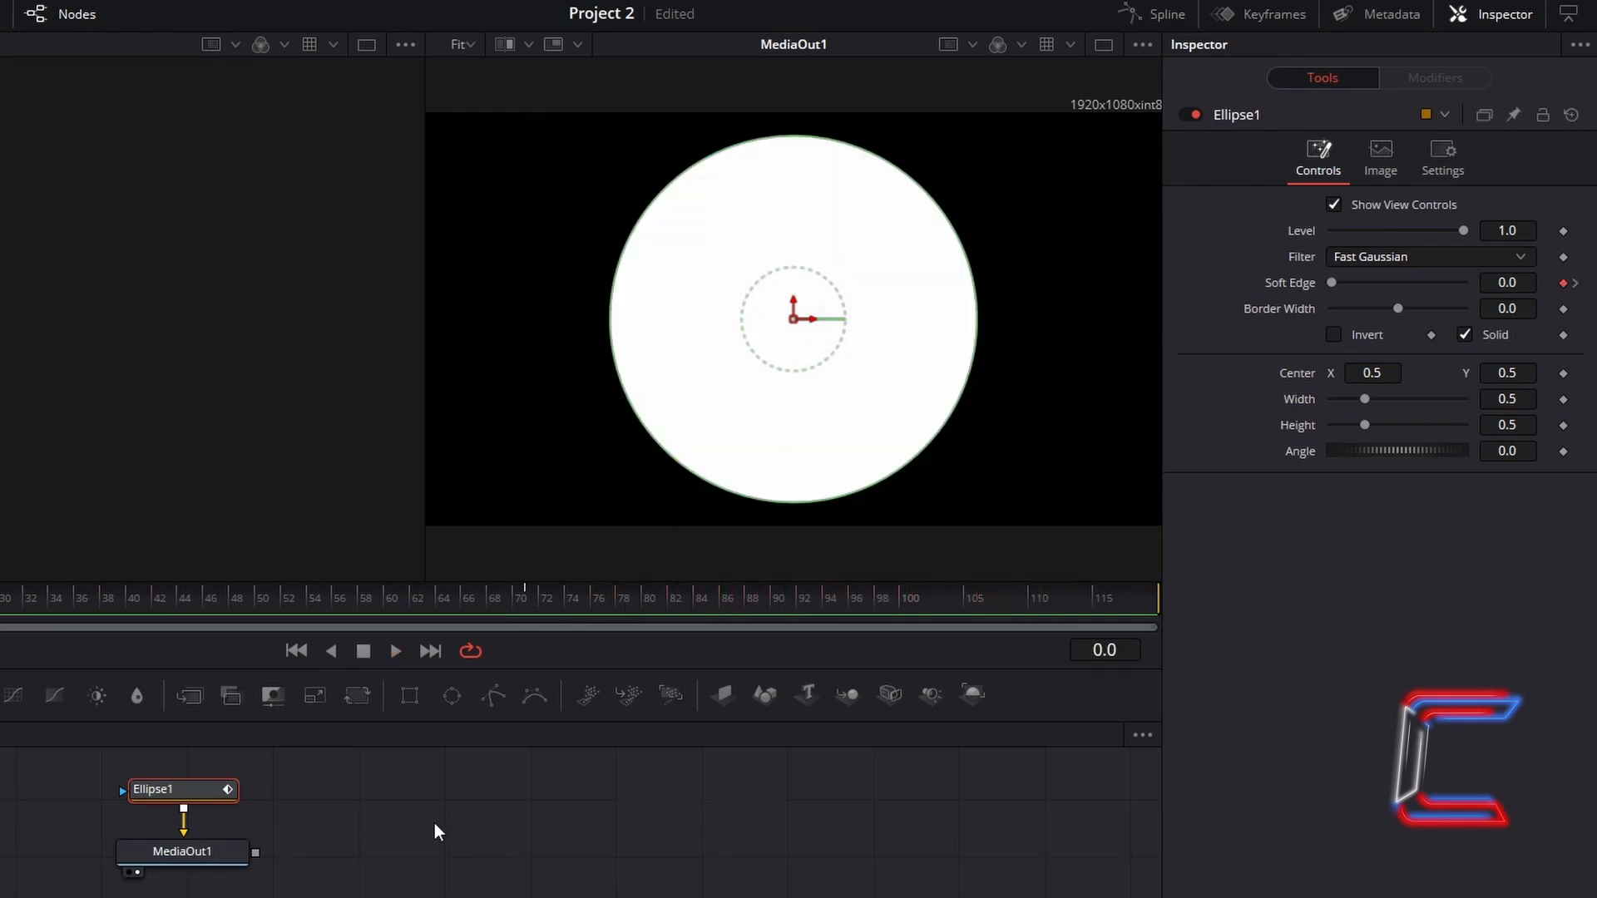
mouse_move(599, 548)
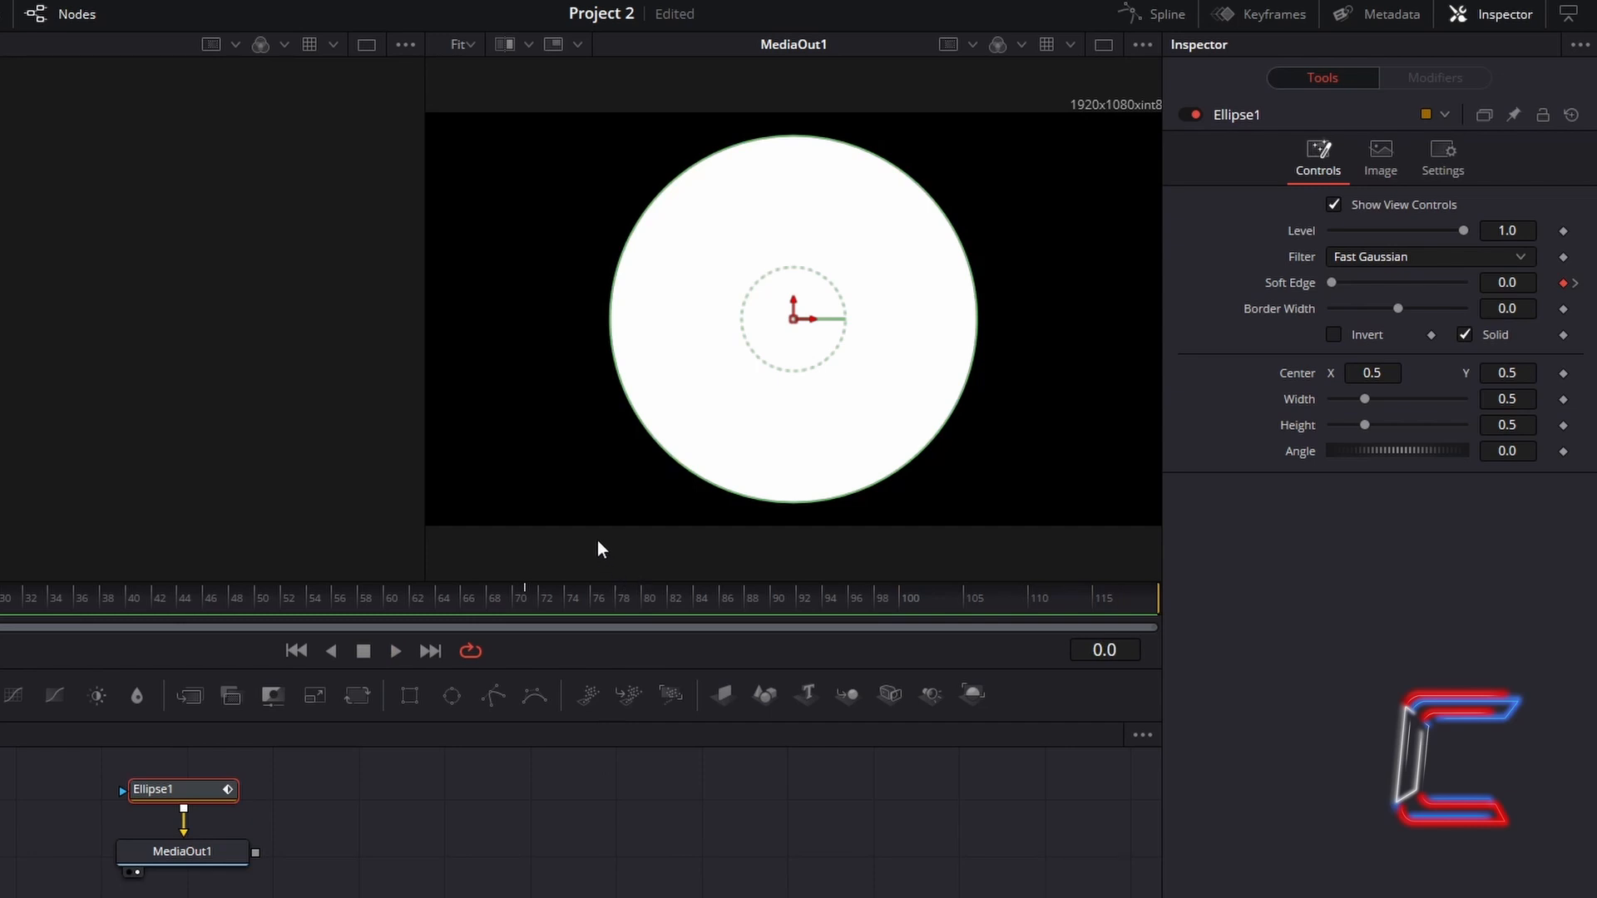
mouse_move(541, 561)
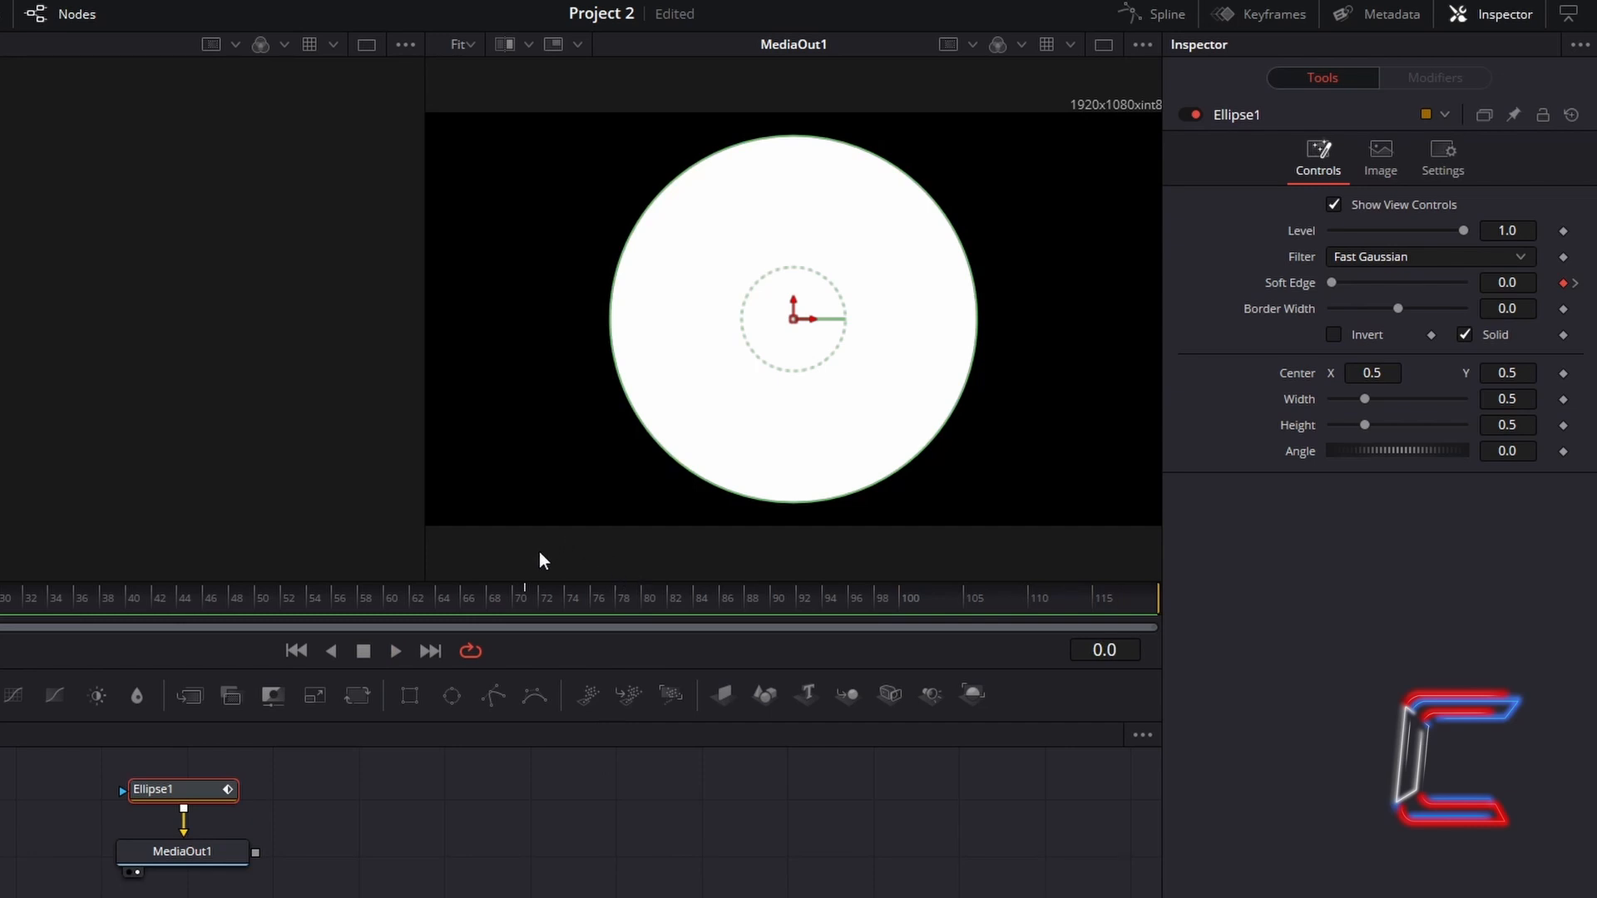
mouse_move(582, 558)
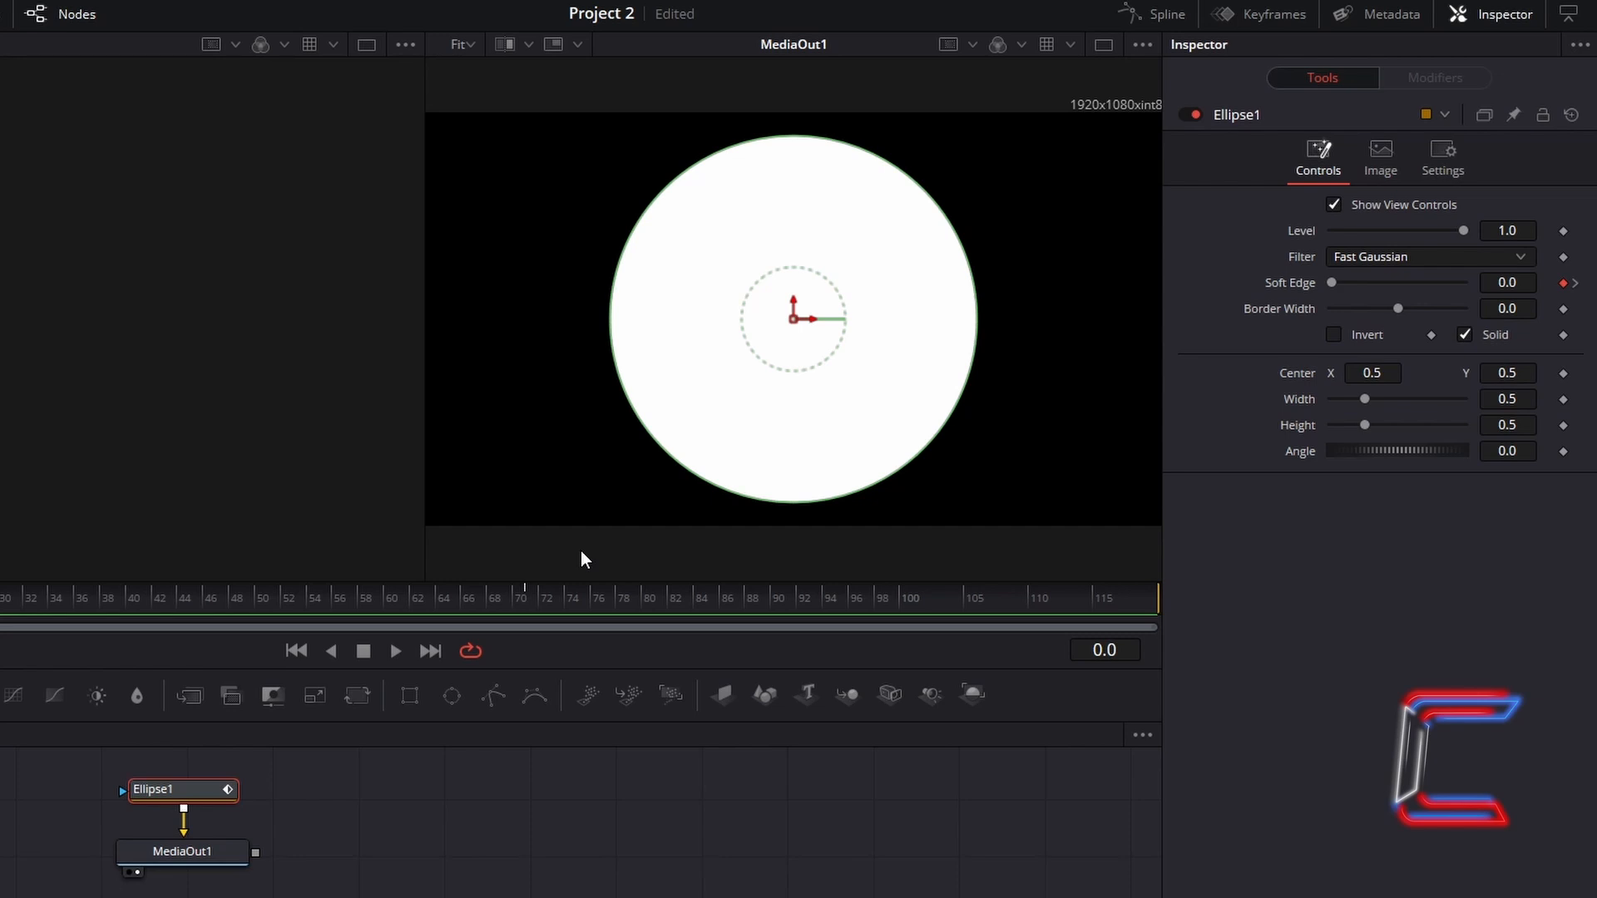
mouse_move(916, 338)
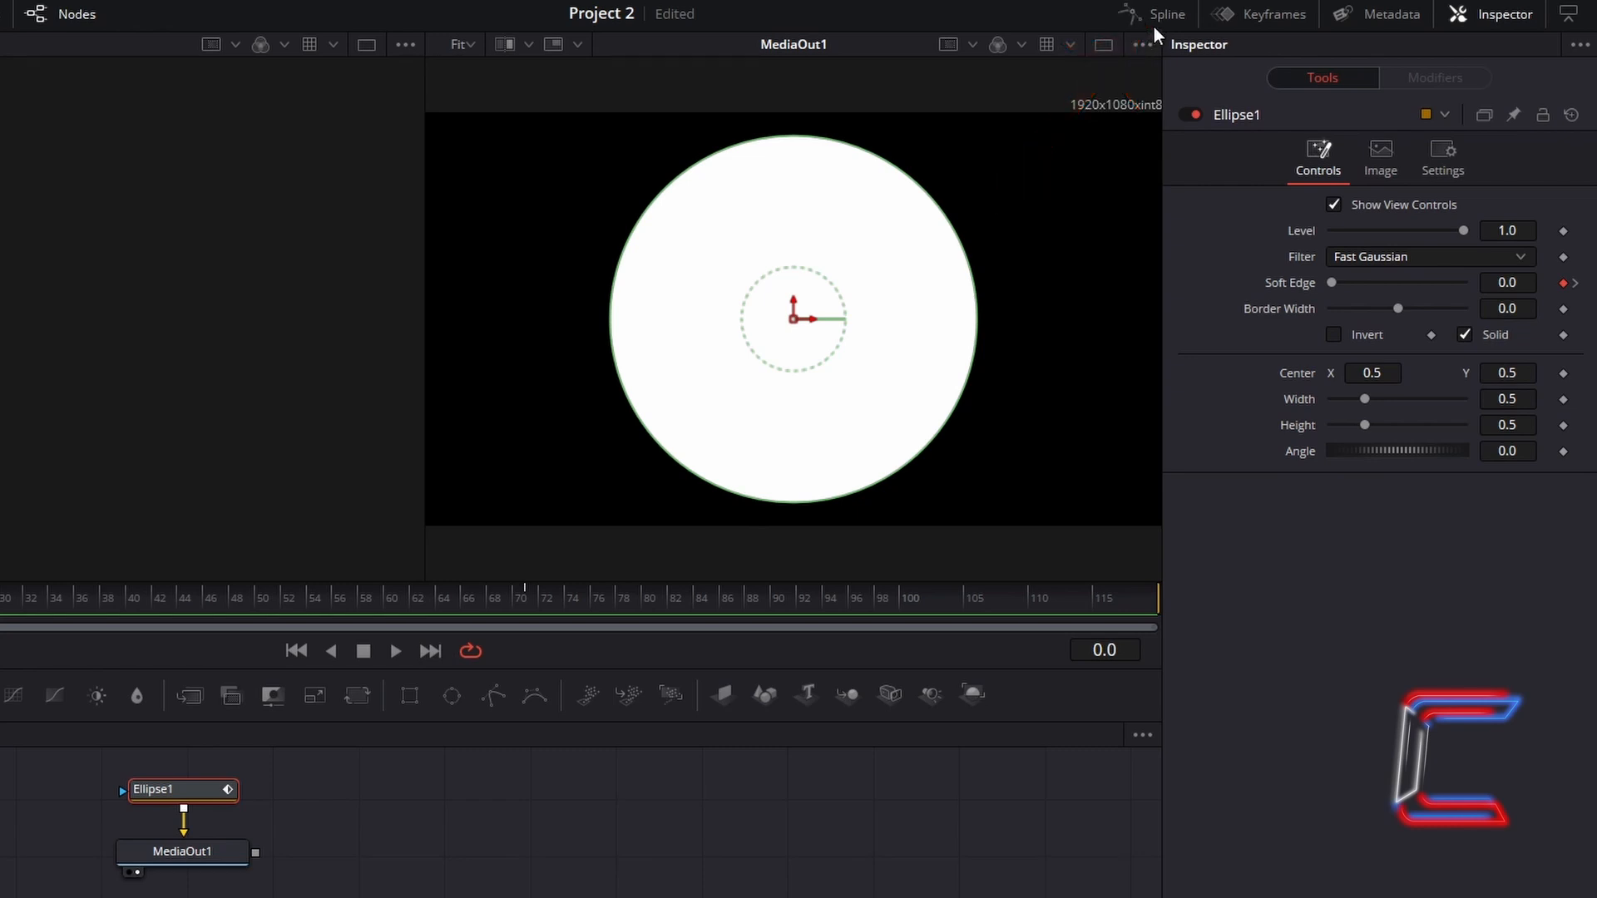
left_click(1166, 14)
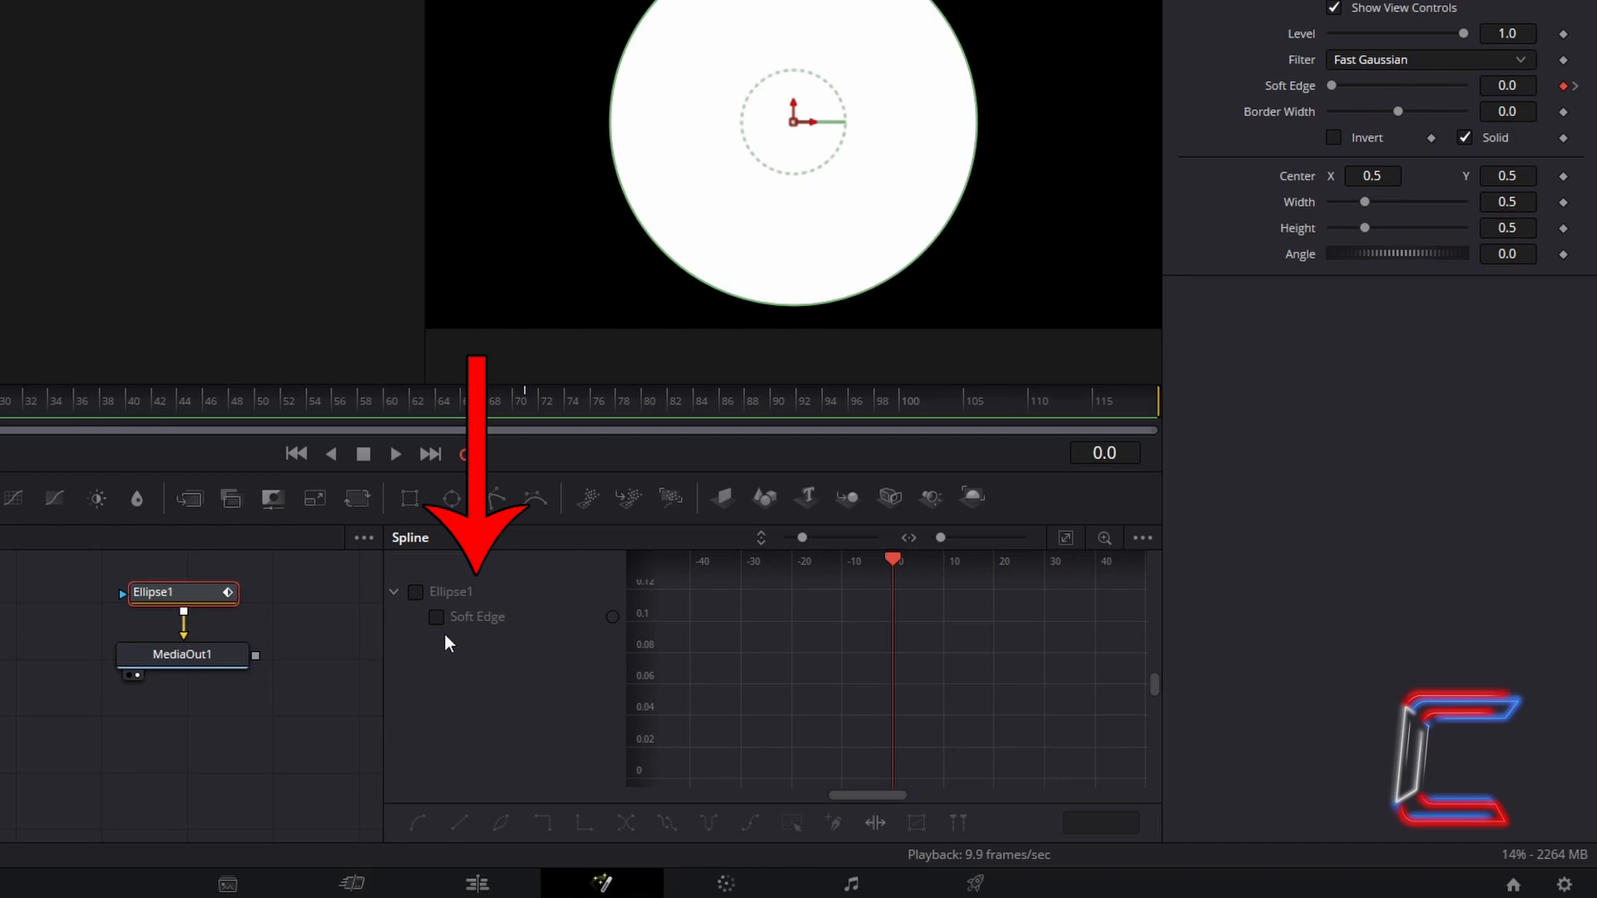
mouse_move(446, 632)
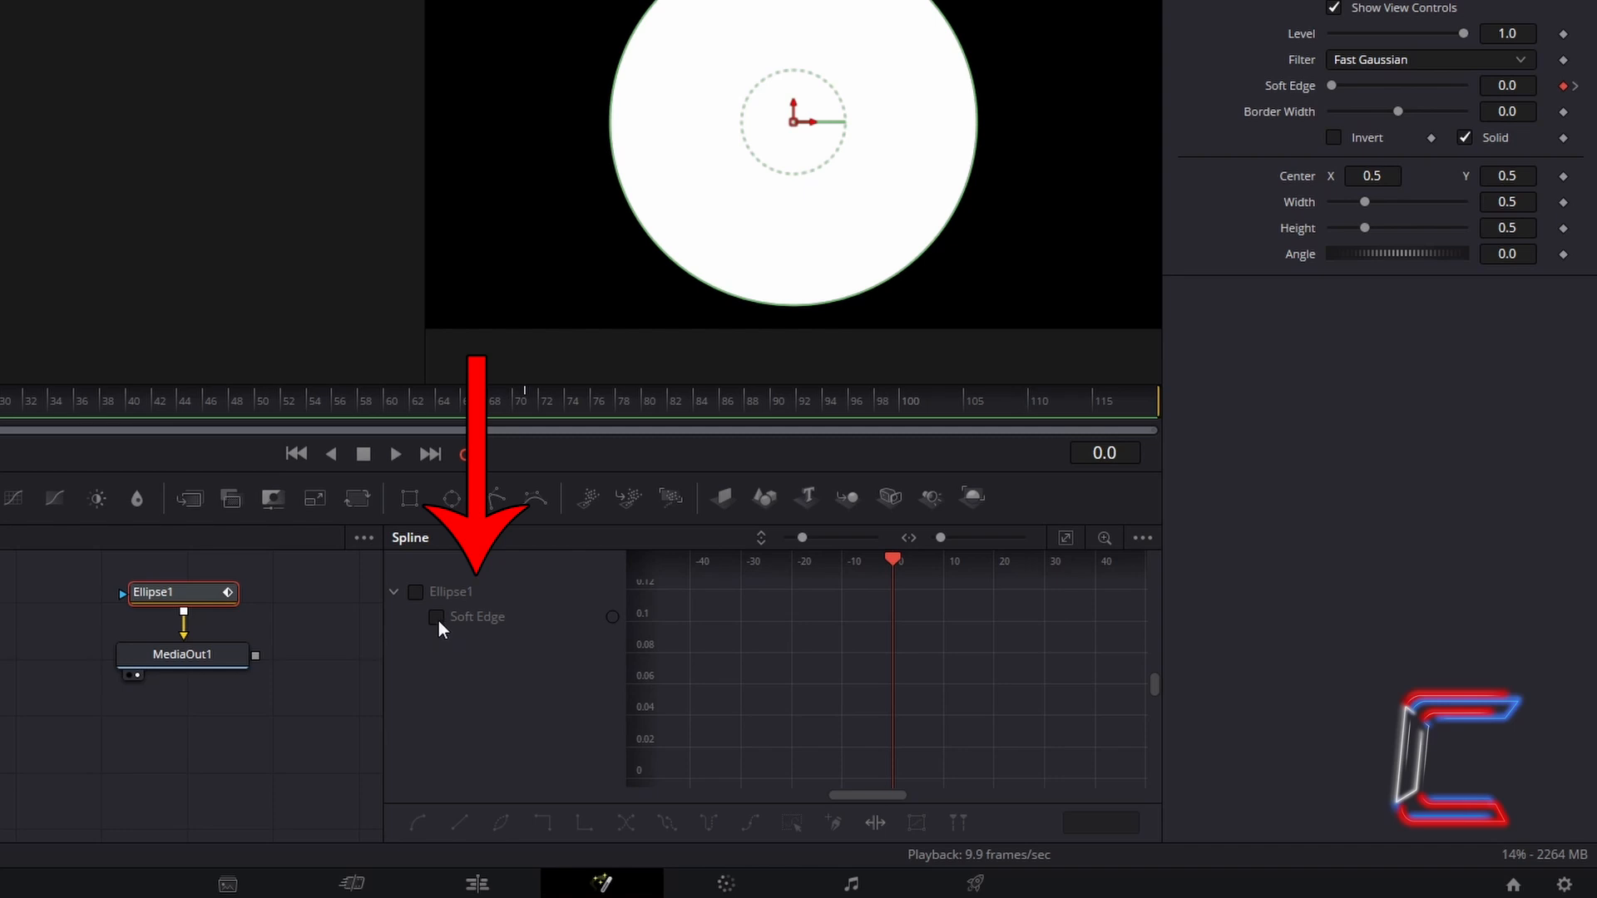
- Enable the Ellipse1 Soft Edge curve in the Spline panel
left_click(436, 616)
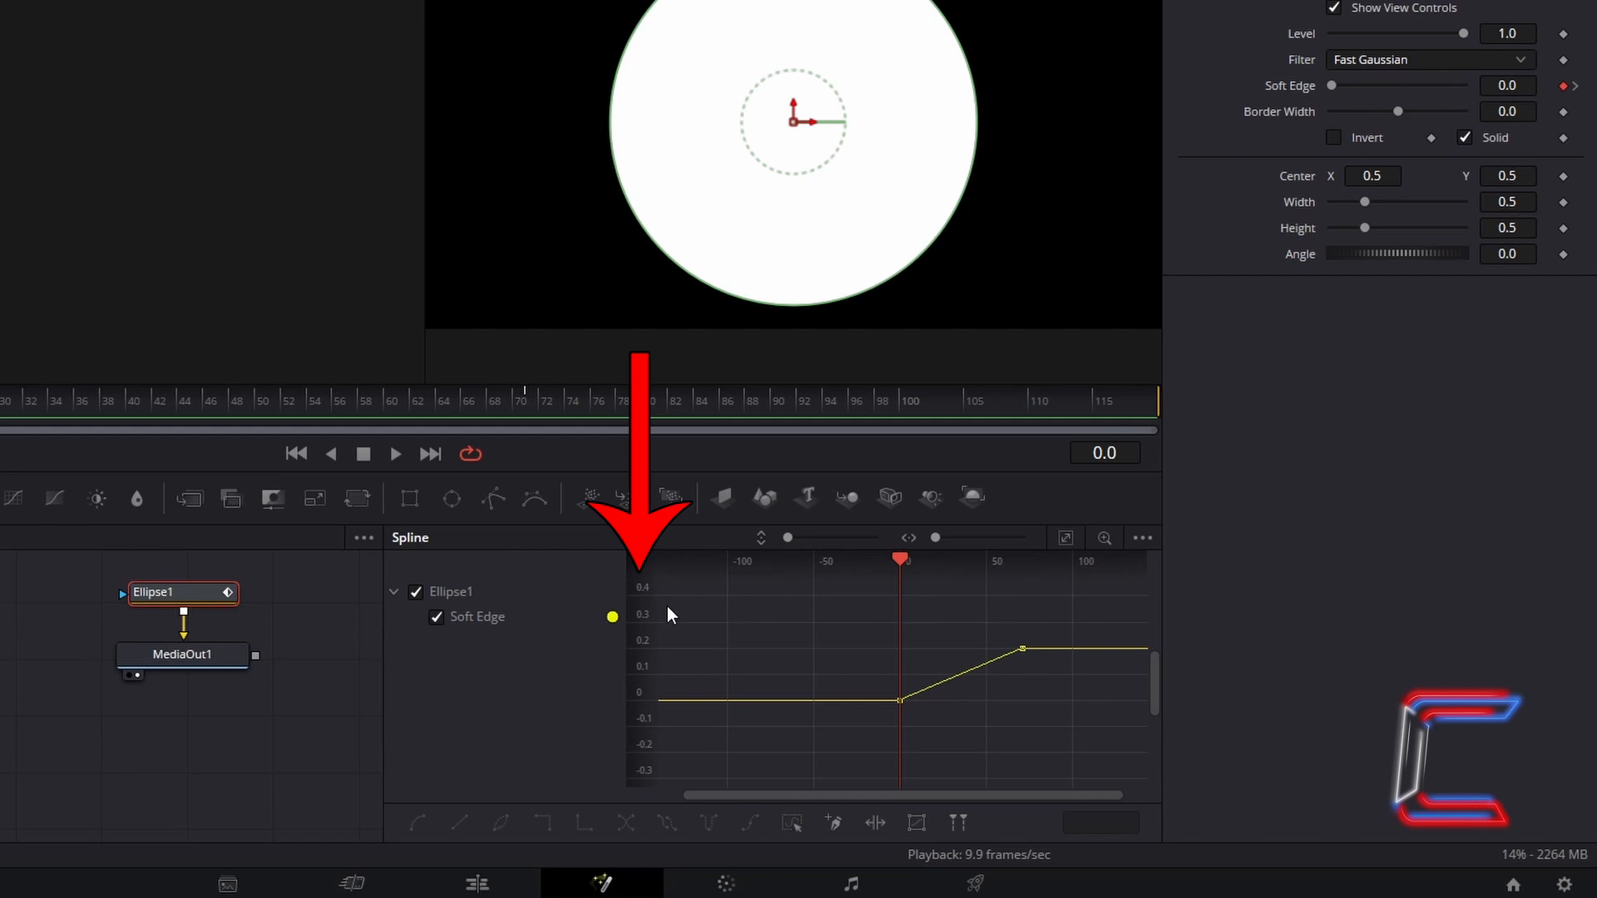
mouse_move(805, 630)
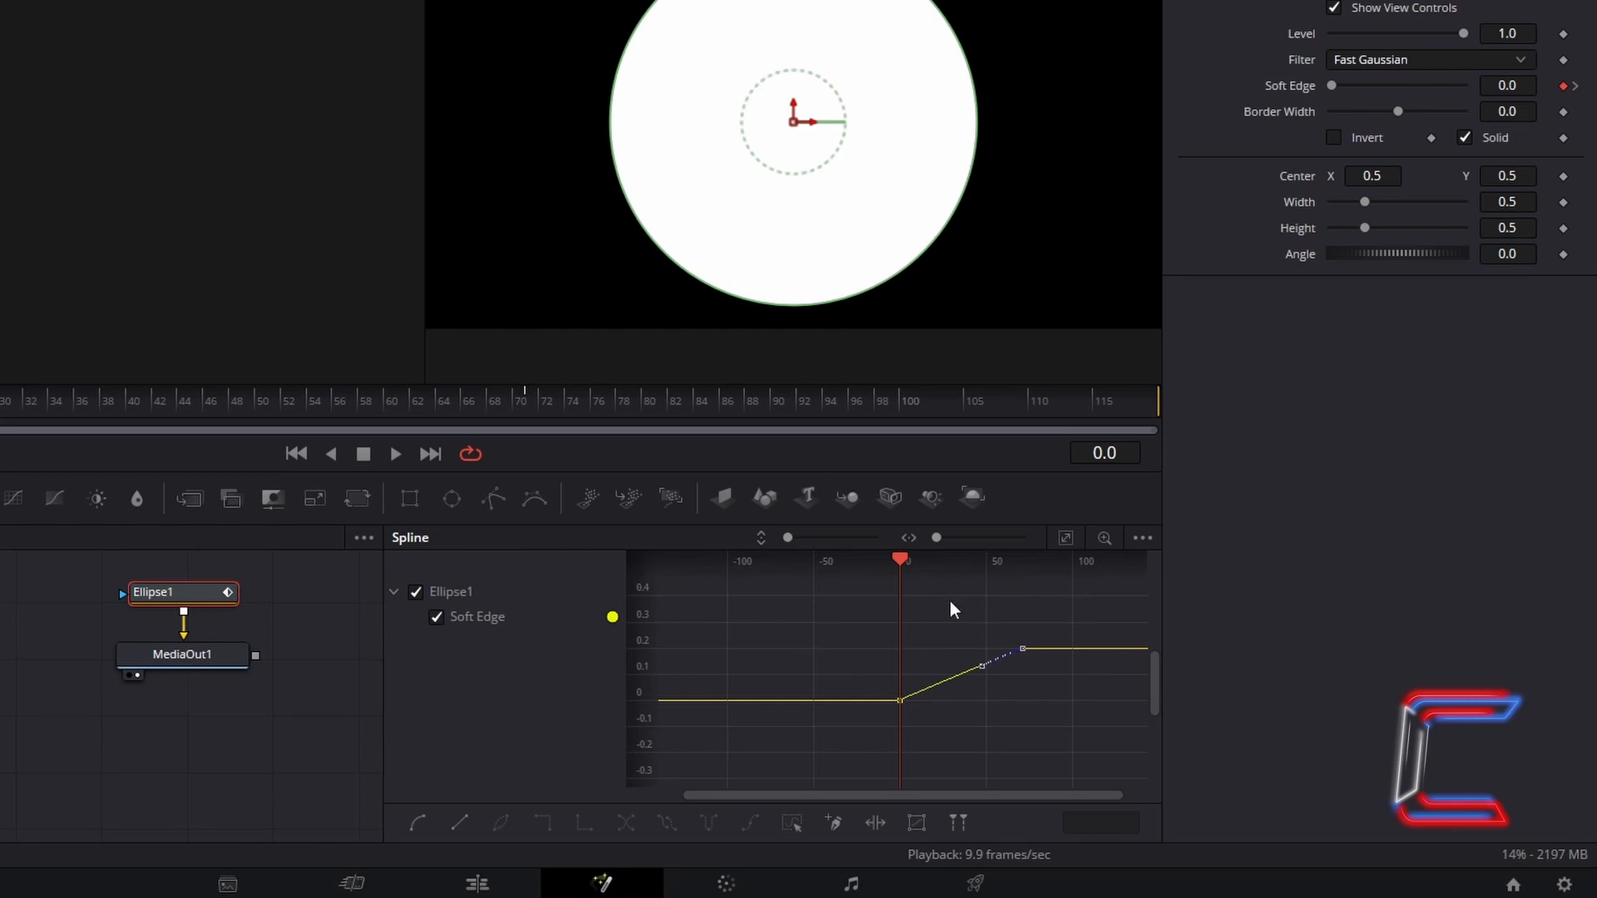
mouse_move(929, 644)
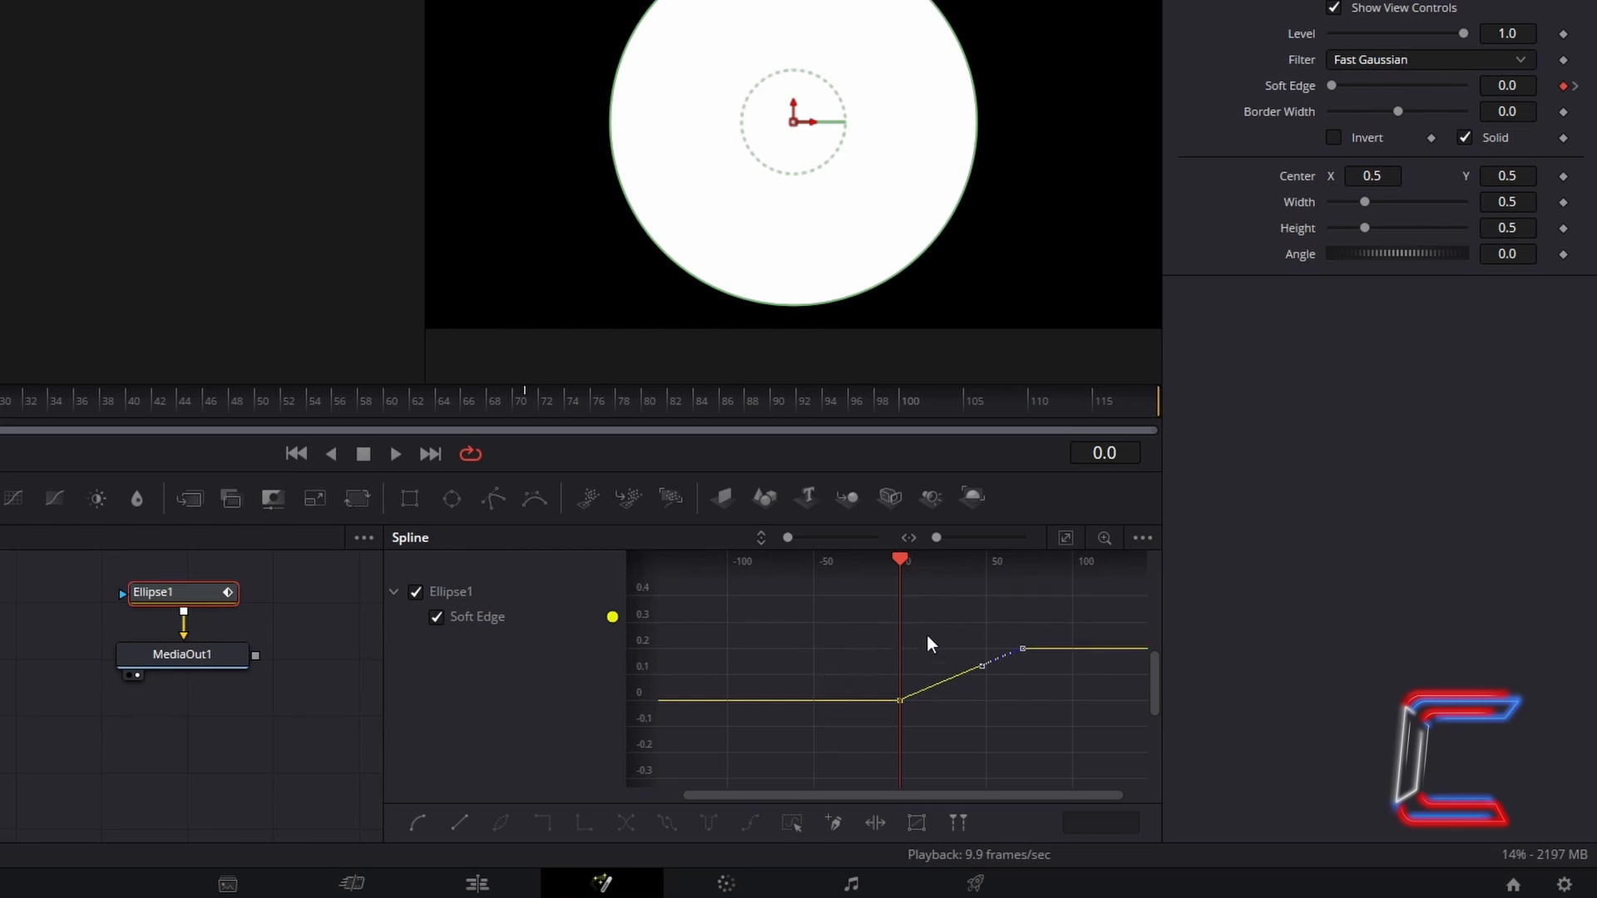
mouse_move(967, 562)
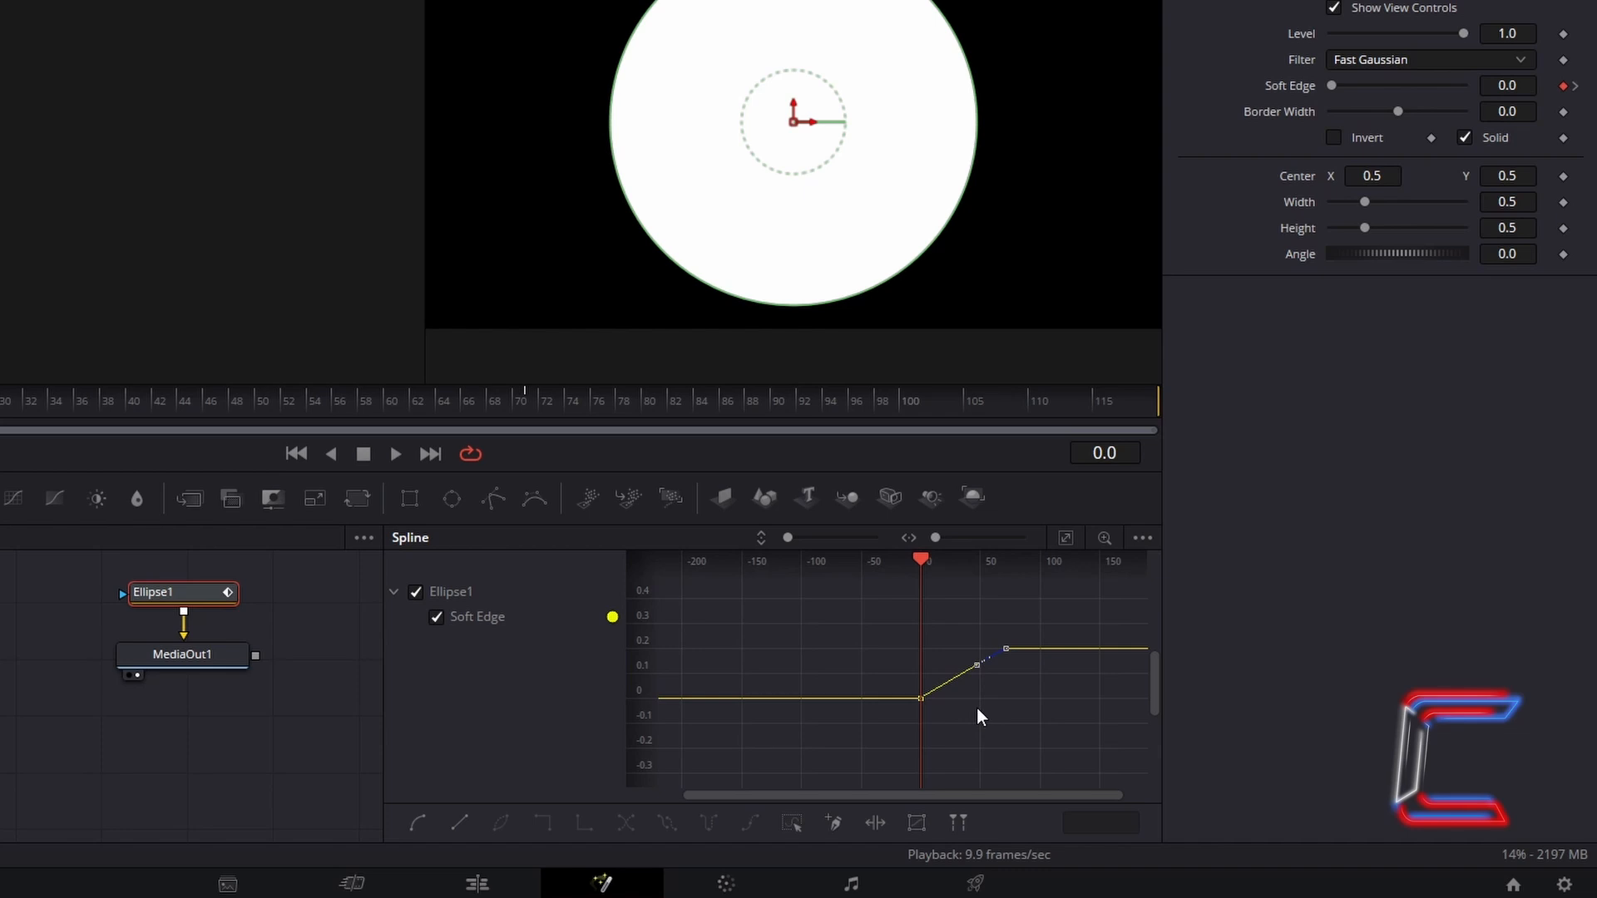
mouse_move(1011, 682)
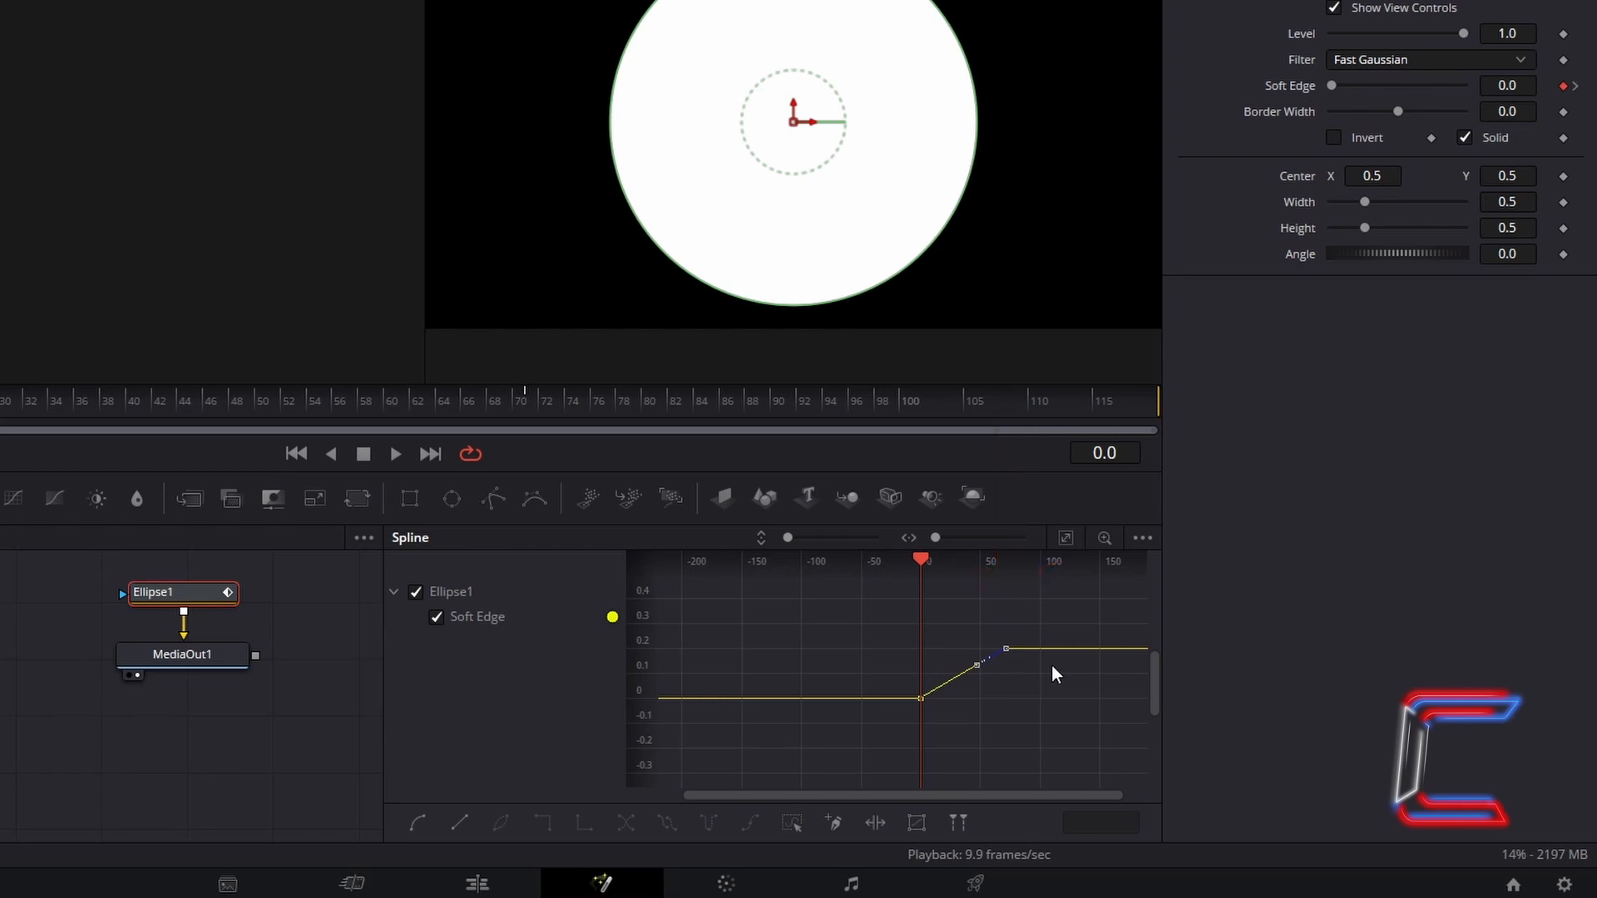
mouse_move(1048, 672)
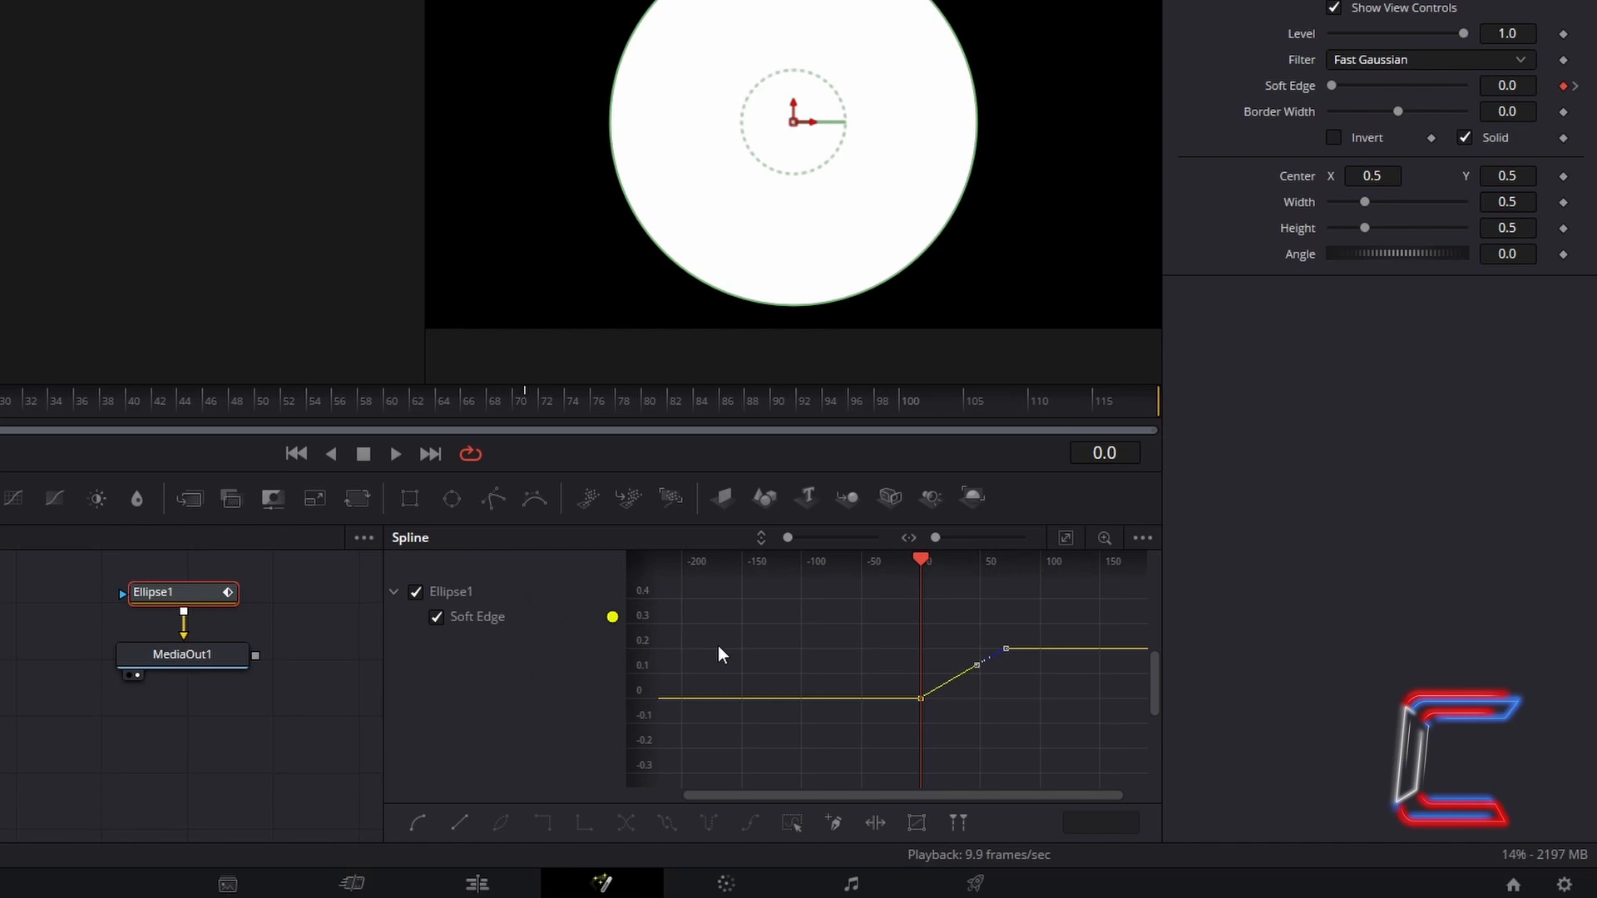
mouse_move(938, 648)
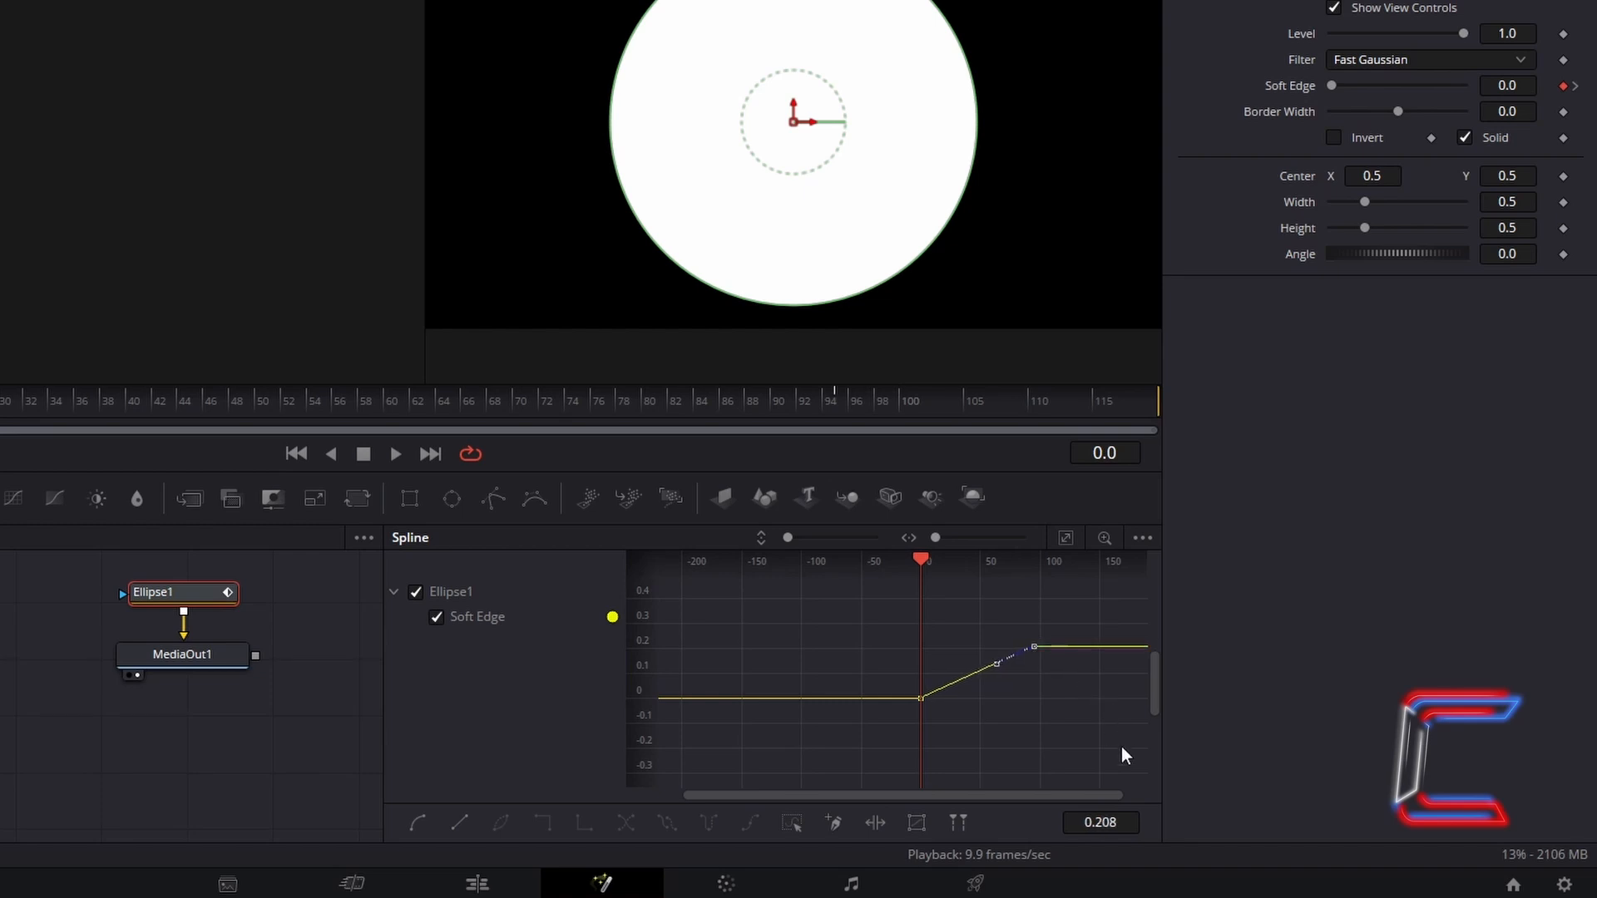
mouse_move(1120, 759)
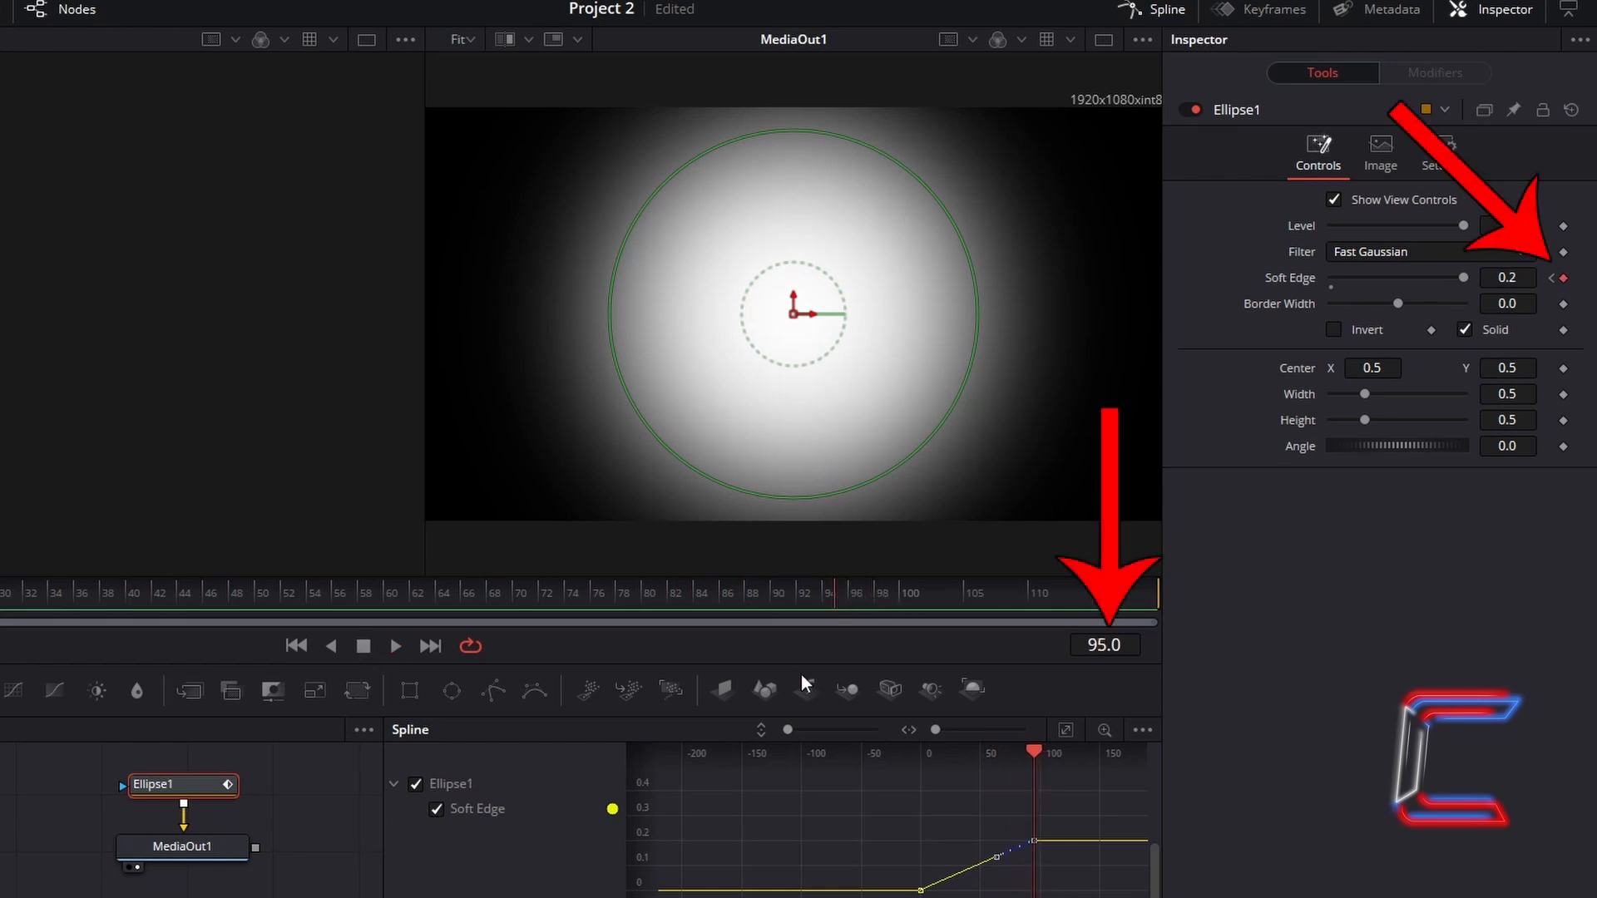
mouse_move(902, 652)
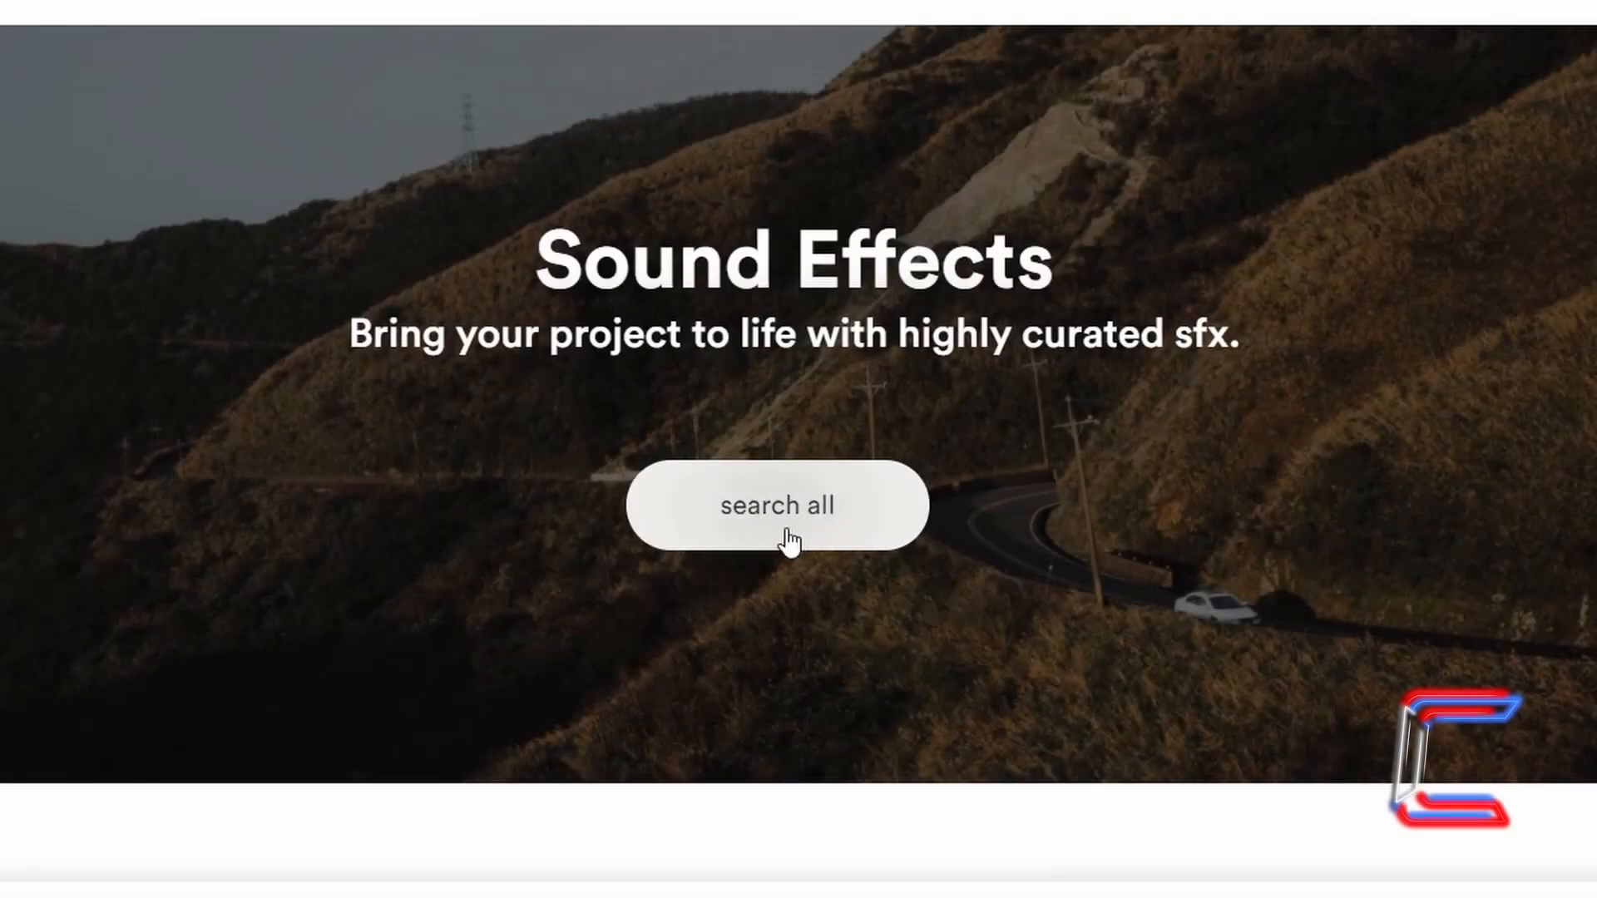
- Search all Artlist sound effects and show the first track's options menu
left_click(777, 504)
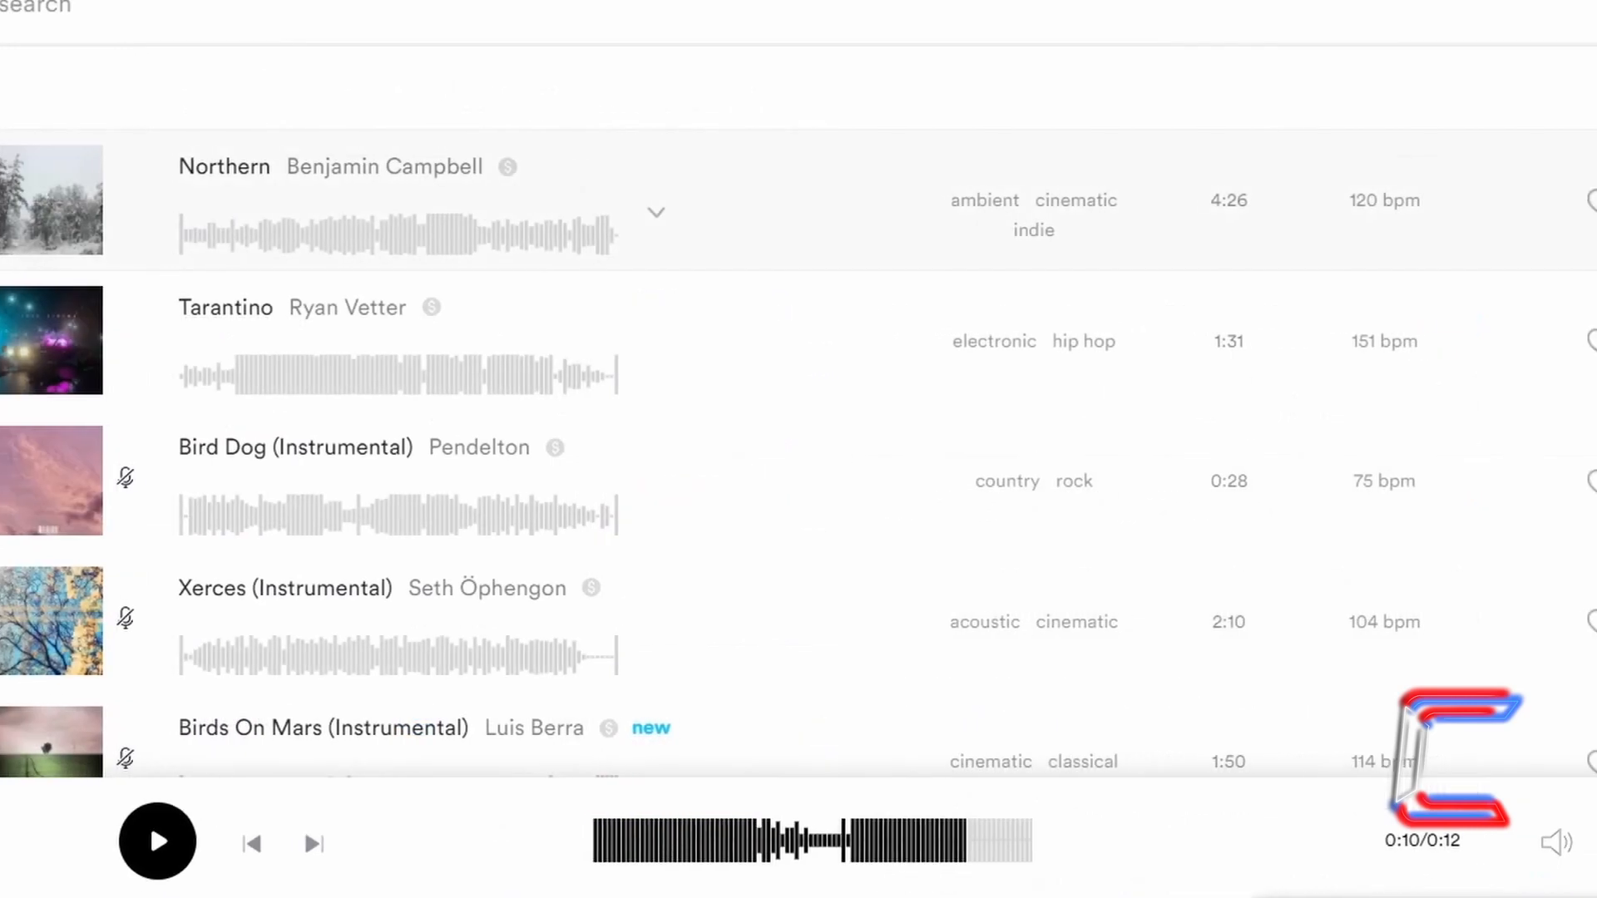
left_click(1483, 205)
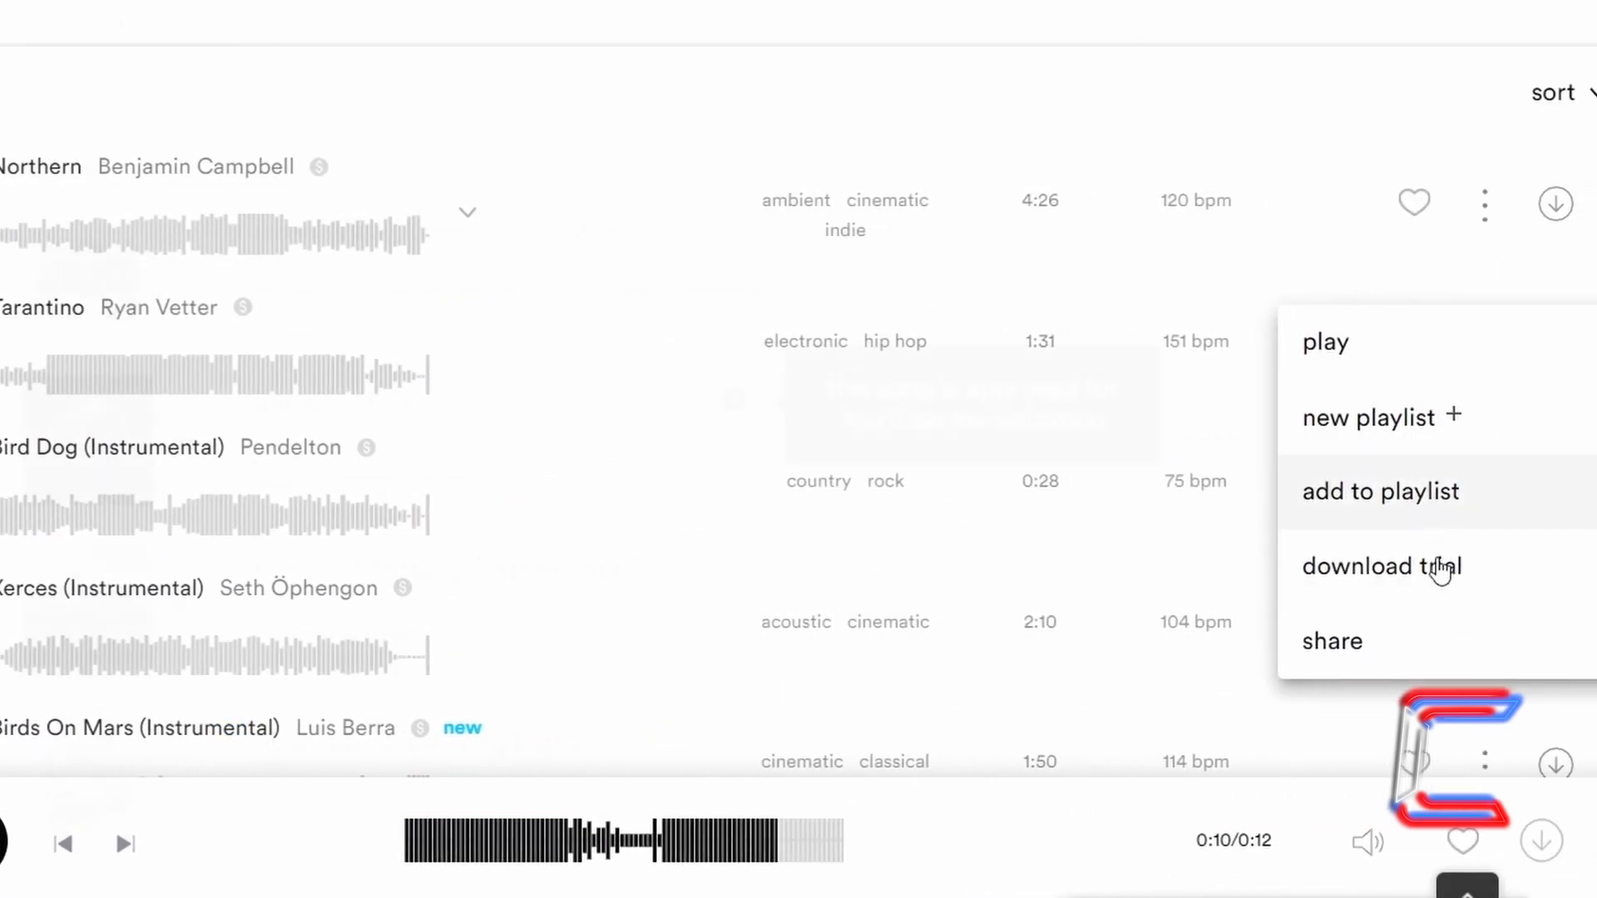